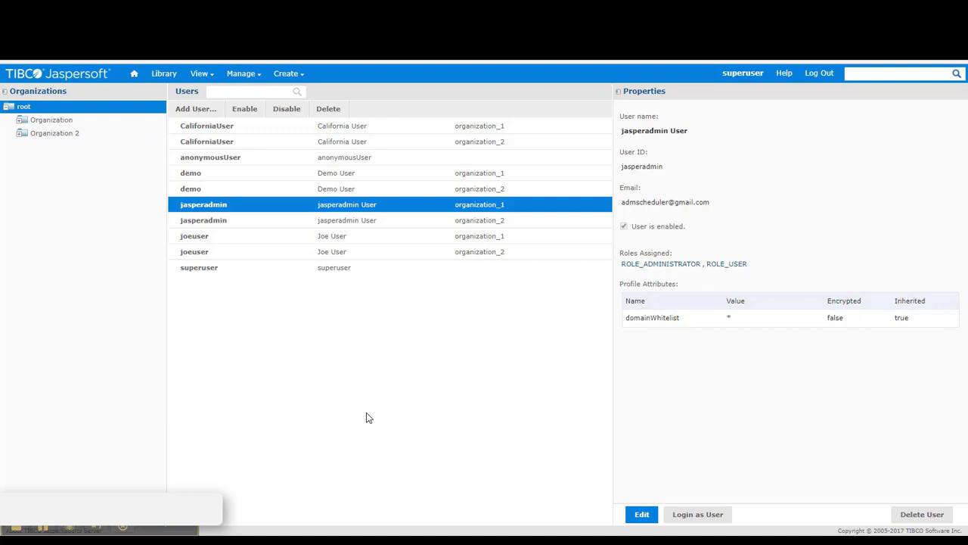
- Show joeuser's properties and email after jasperadmin's in Manage > Users
{"action": "left_click", "coordinate": [242, 72]}
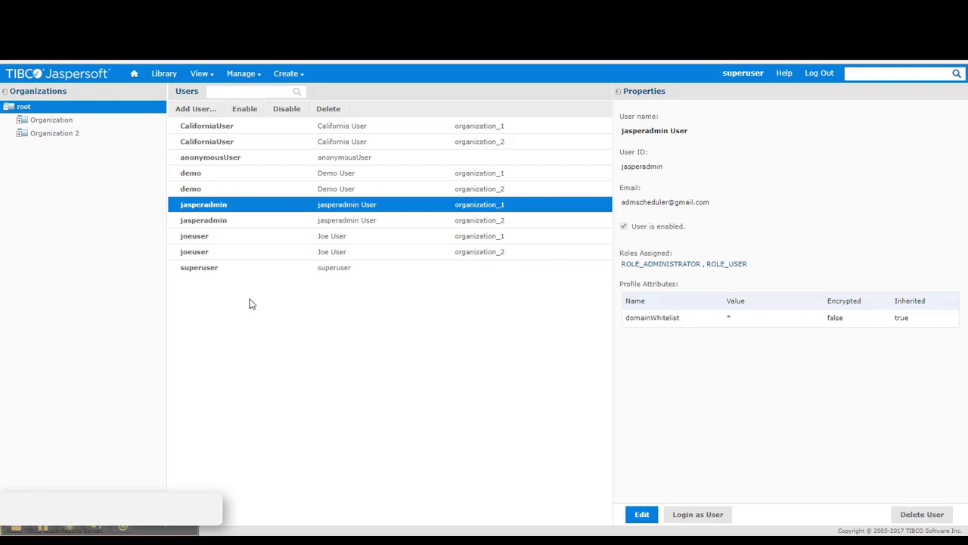
{"action": "mouse_move", "coordinate": [255, 369]}
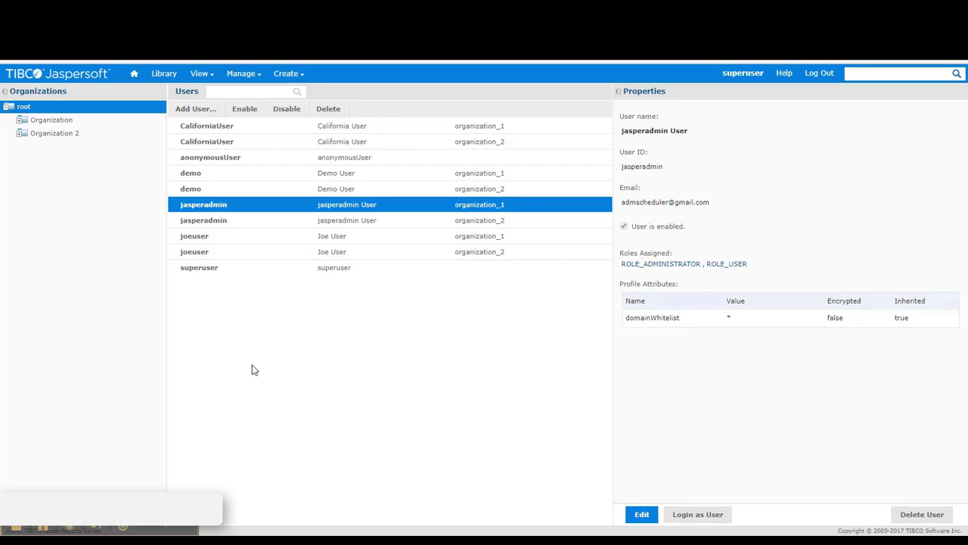
{"action": "mouse_move", "coordinate": [237, 215]}
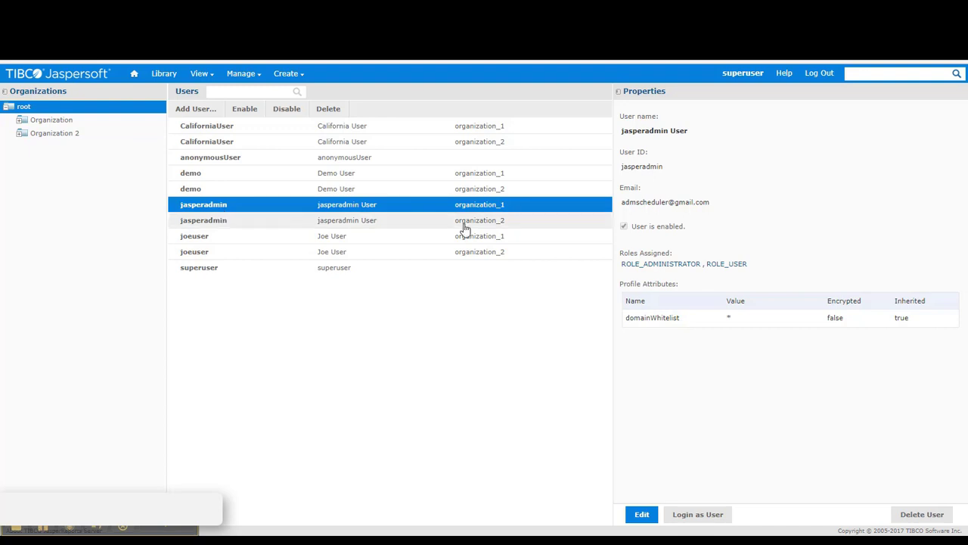
{"action": "mouse_move", "coordinate": [680, 210]}
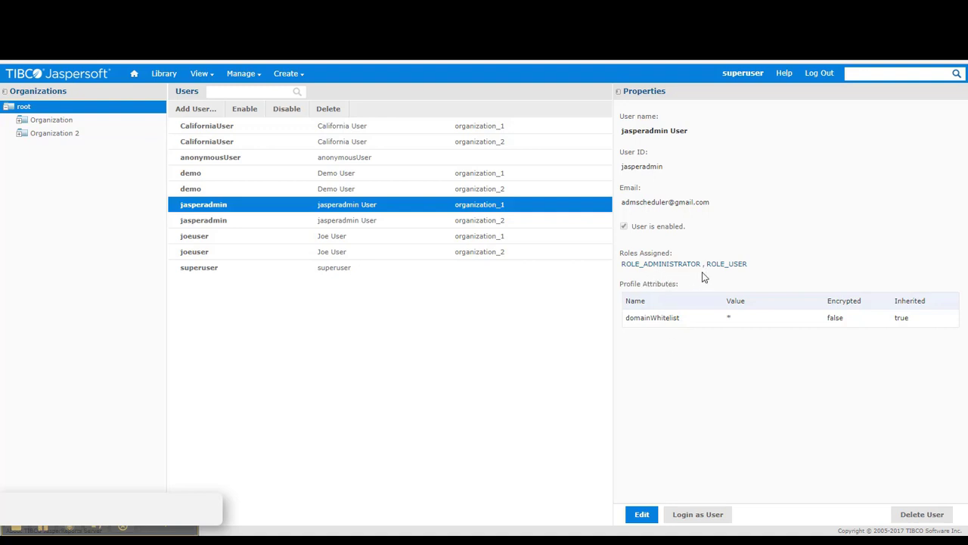
{"action": "mouse_move", "coordinate": [644, 305]}
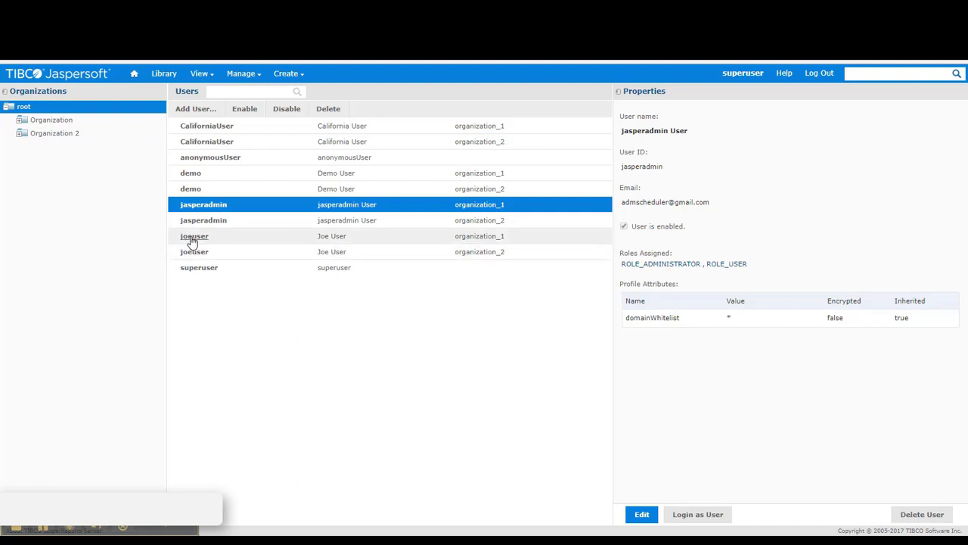
{"action": "left_click", "coordinate": [194, 236]}
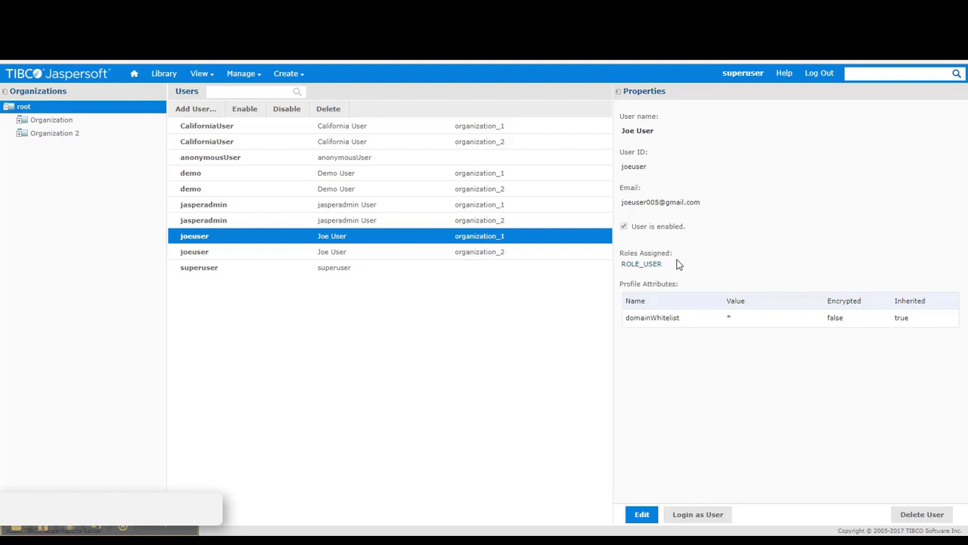
{"action": "mouse_move", "coordinate": [653, 214]}
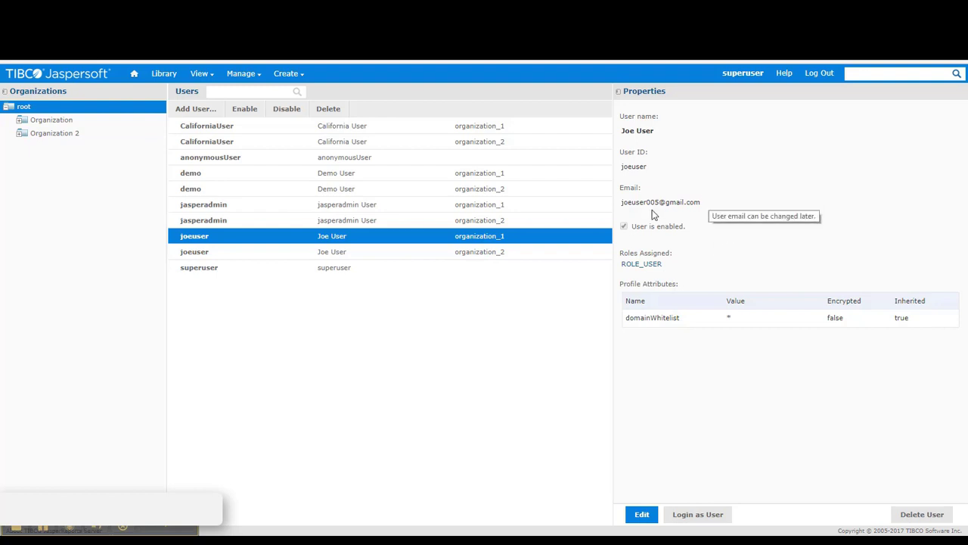
{"action": "mouse_move", "coordinate": [678, 212]}
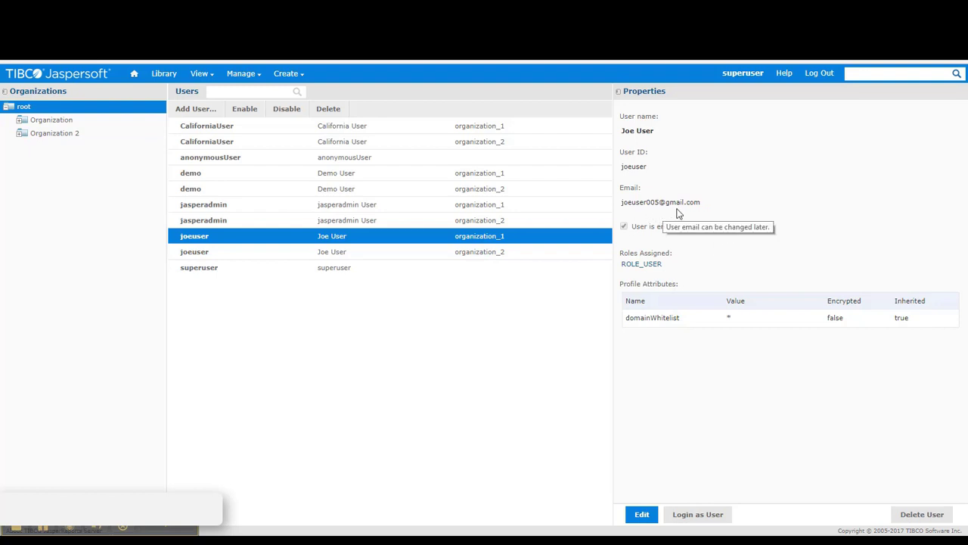
{"action": "mouse_move", "coordinate": [370, 369]}
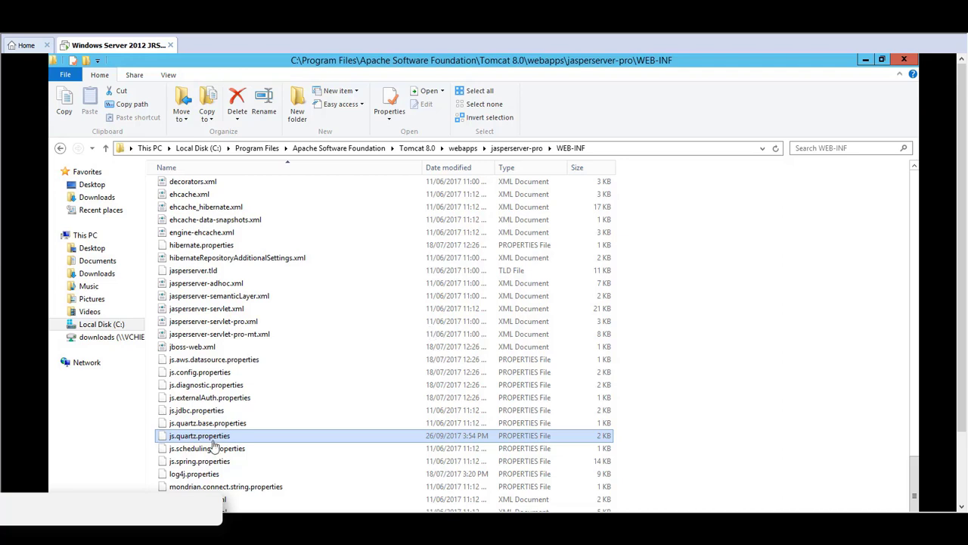
{"action": "mouse_move", "coordinate": [215, 442]}
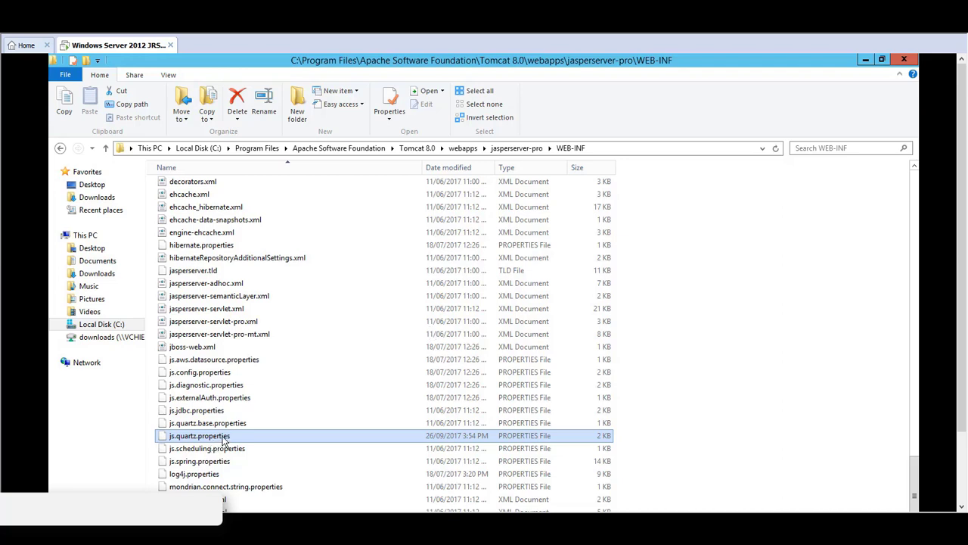
- Edit js.quartz.properties from the jasperserver-pro WEB-INF folder in Notepad++
{"action": "right_click", "coordinate": [198, 436]}
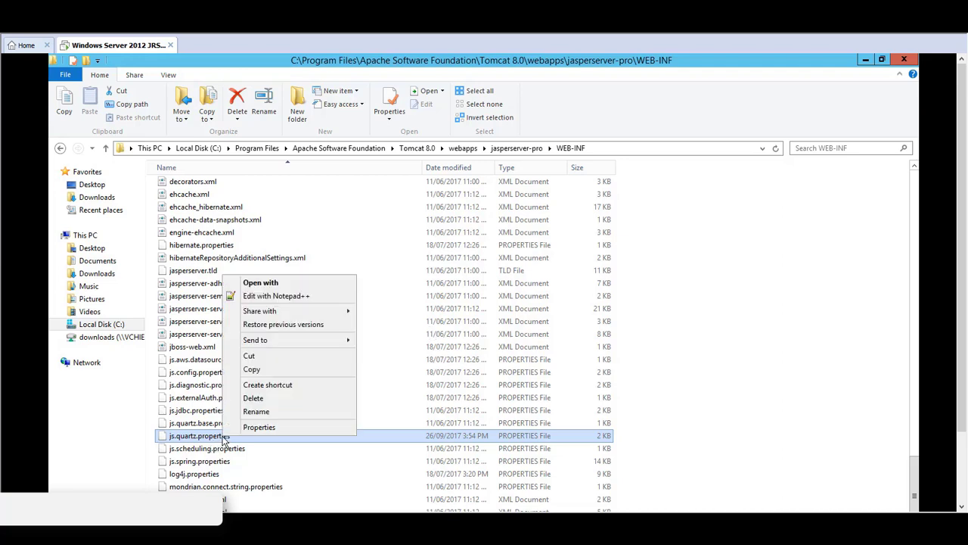
{"action": "mouse_move", "coordinate": [312, 310]}
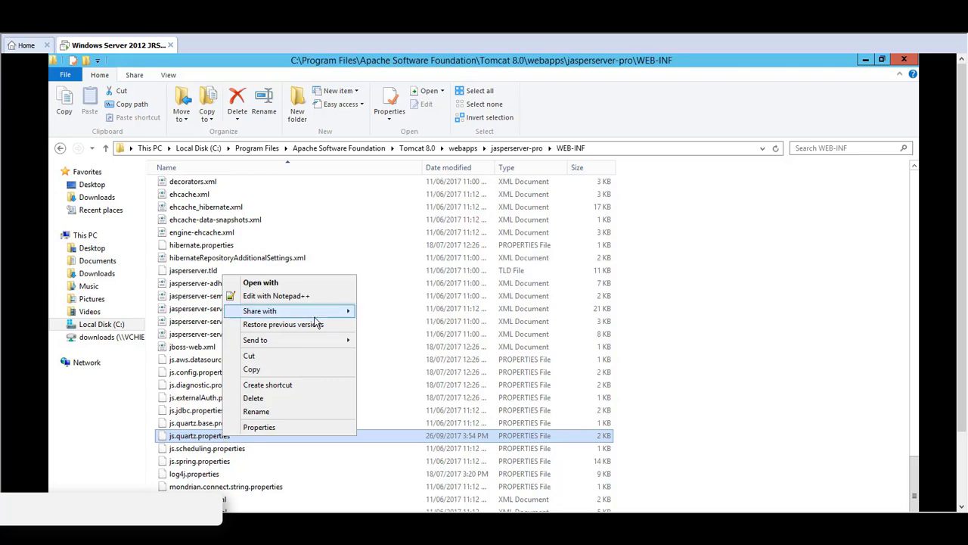
{"action": "left_click", "coordinate": [275, 294]}
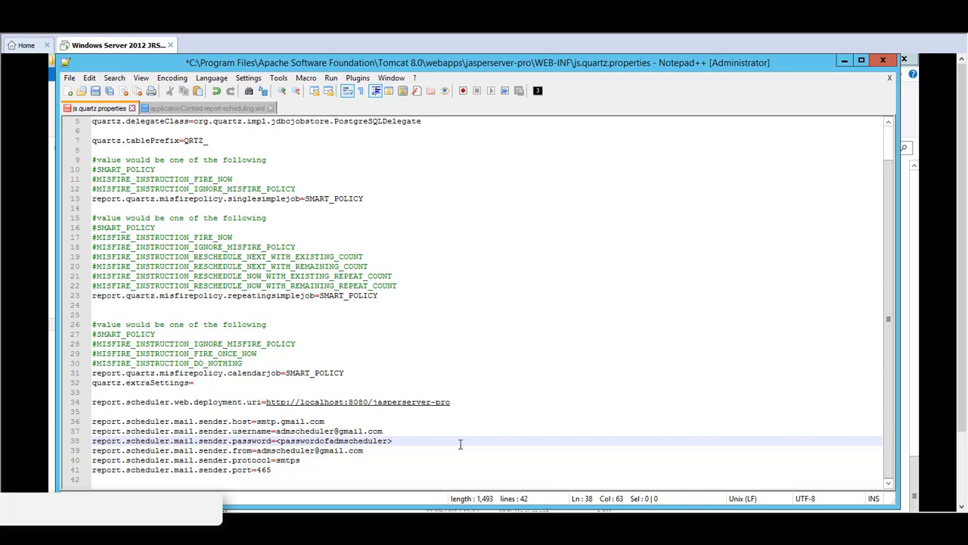
{"action": "left_click", "coordinate": [305, 460]}
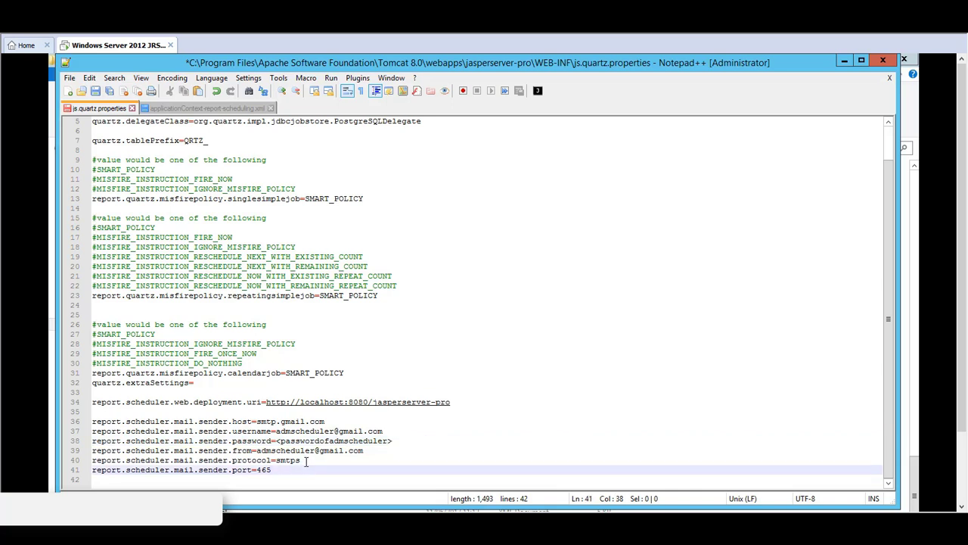
{"action": "left_click", "coordinate": [312, 459]}
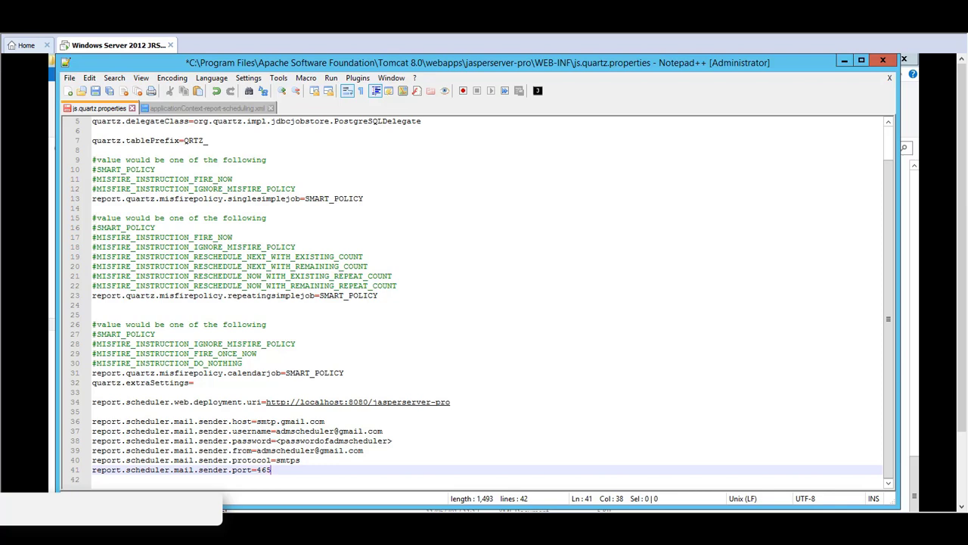
{"action": "left_click", "coordinate": [211, 107]}
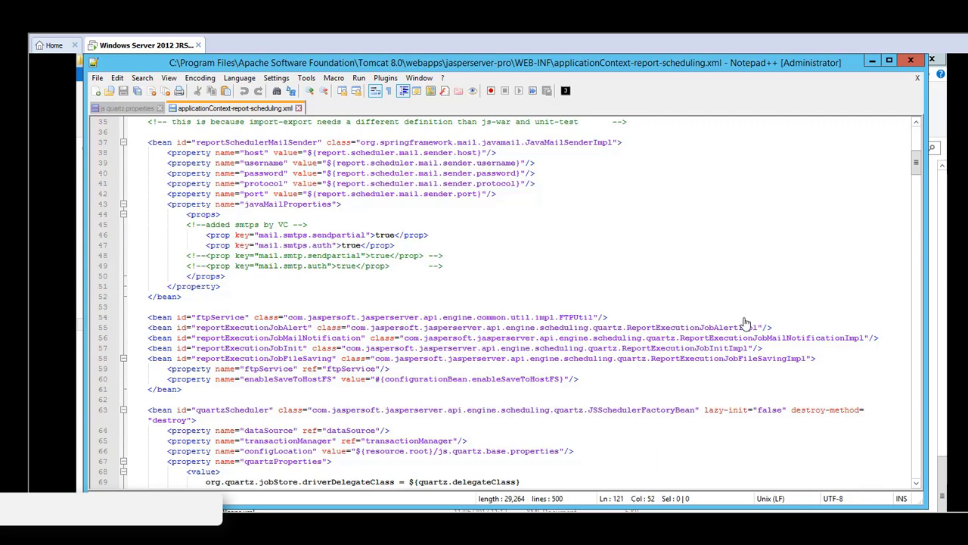
{"action": "mouse_move", "coordinate": [654, 318]}
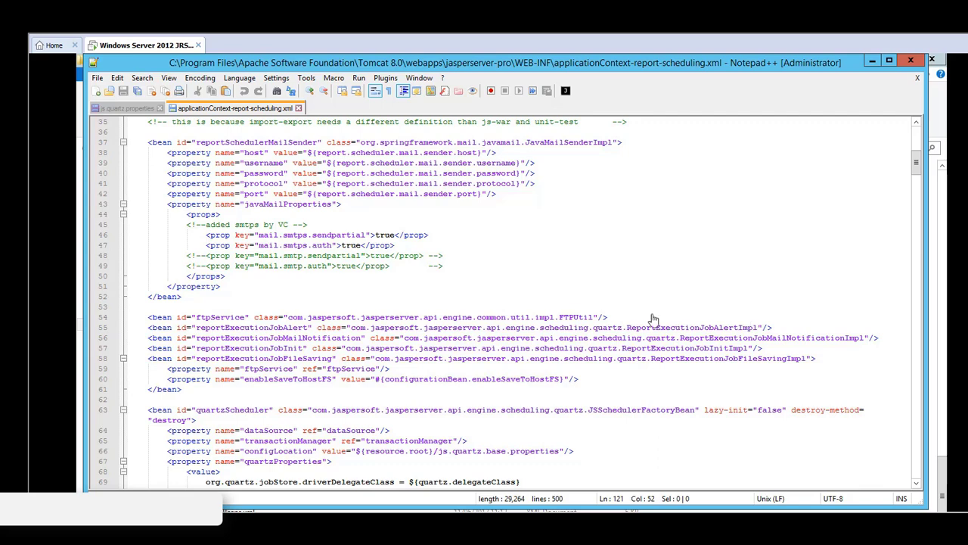
{"action": "mouse_move", "coordinate": [321, 281]}
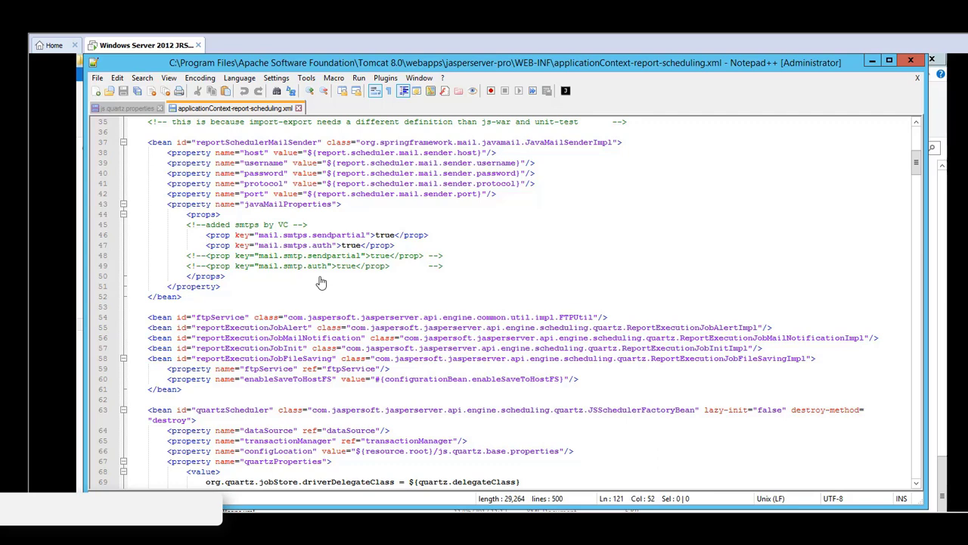
{"action": "mouse_move", "coordinate": [366, 266]}
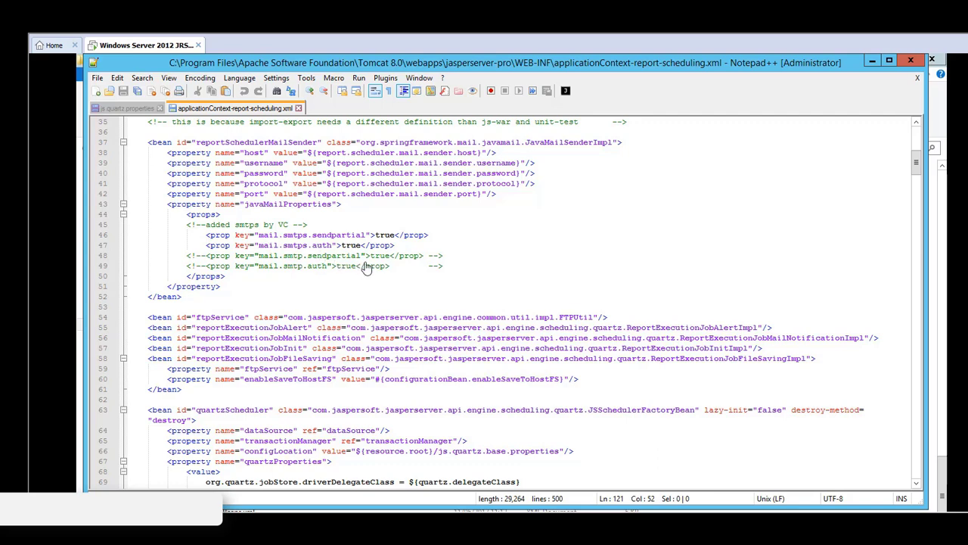
{"action": "mouse_move", "coordinate": [337, 249]}
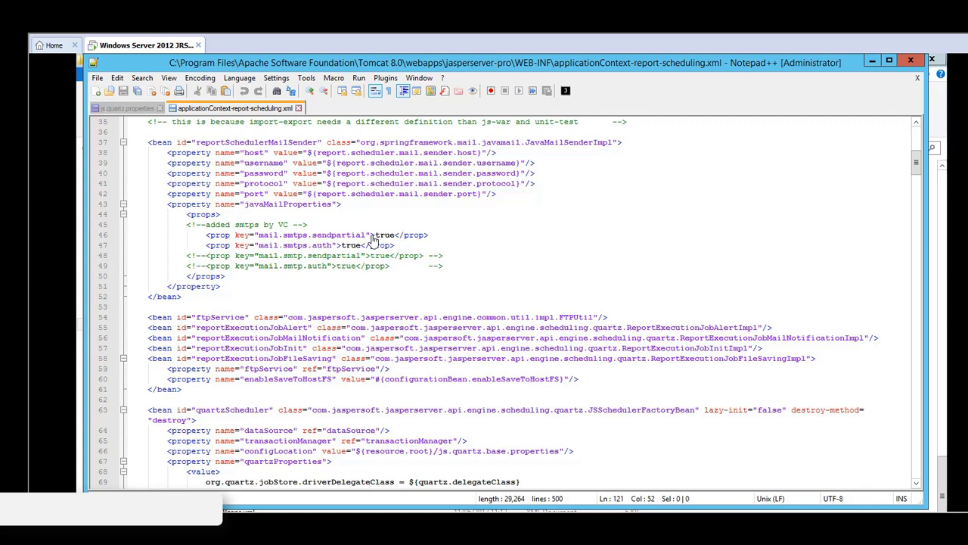
{"action": "mouse_move", "coordinate": [500, 233]}
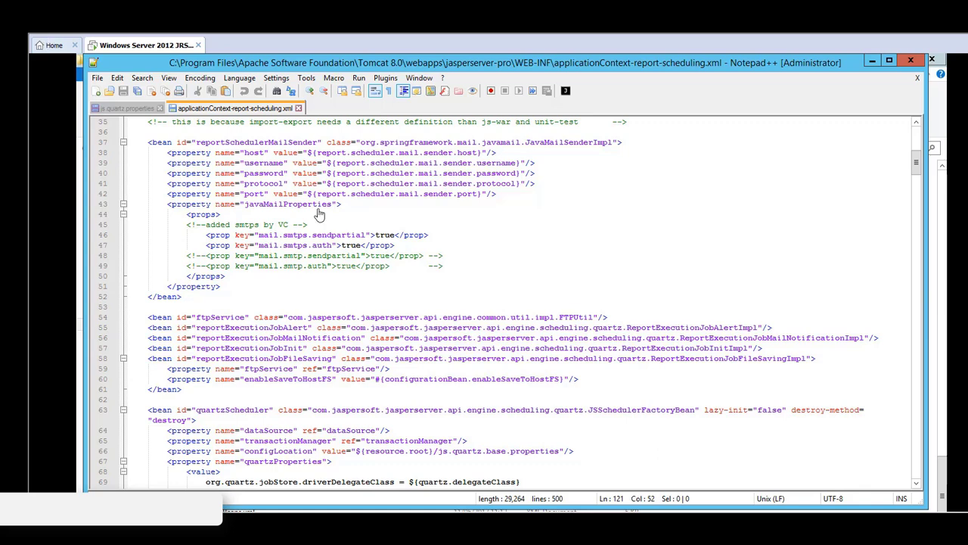
{"action": "mouse_move", "coordinate": [425, 256]}
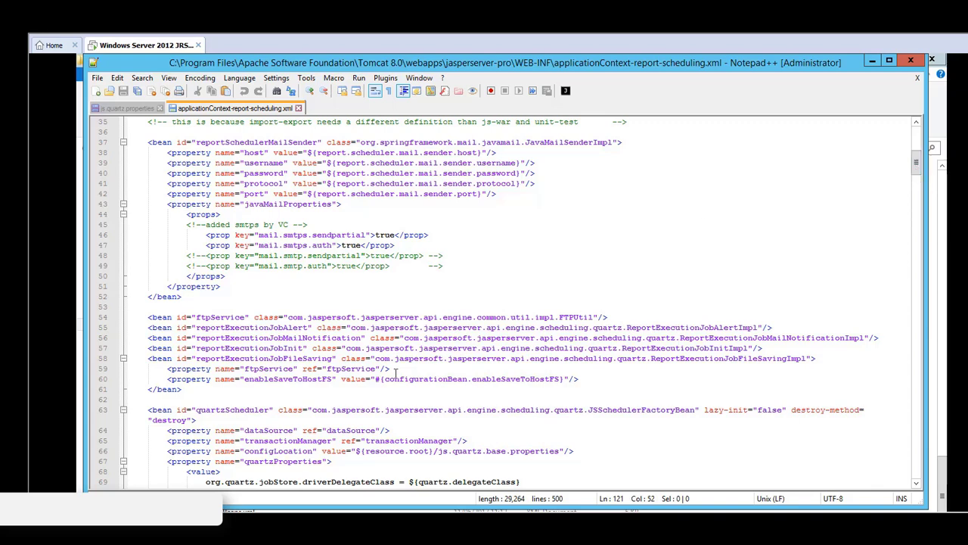
{"action": "left_click", "coordinate": [227, 410]}
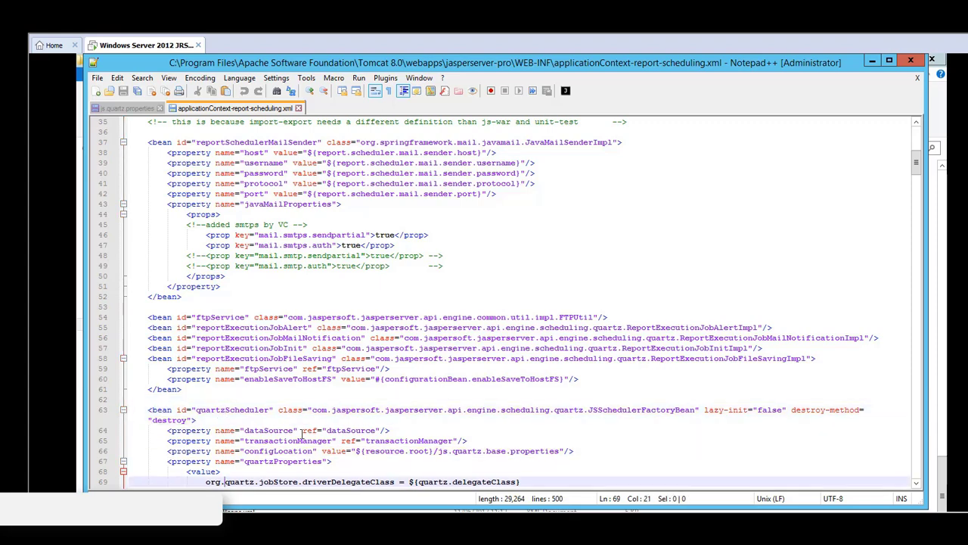
{"action": "scroll", "scroll_direction": "down", "scroll_amount": 3}
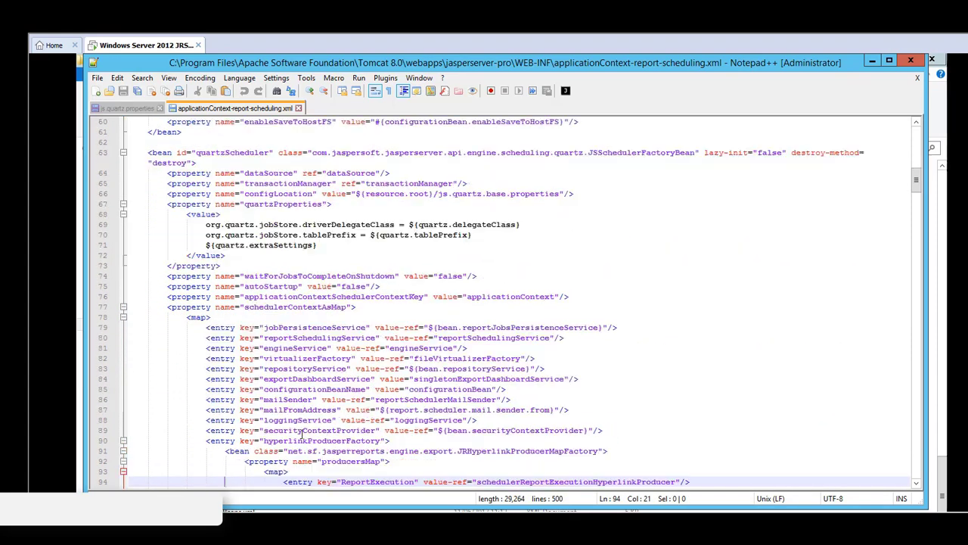
{"action": "scroll", "scroll_direction": "down", "scroll_amount": 3}
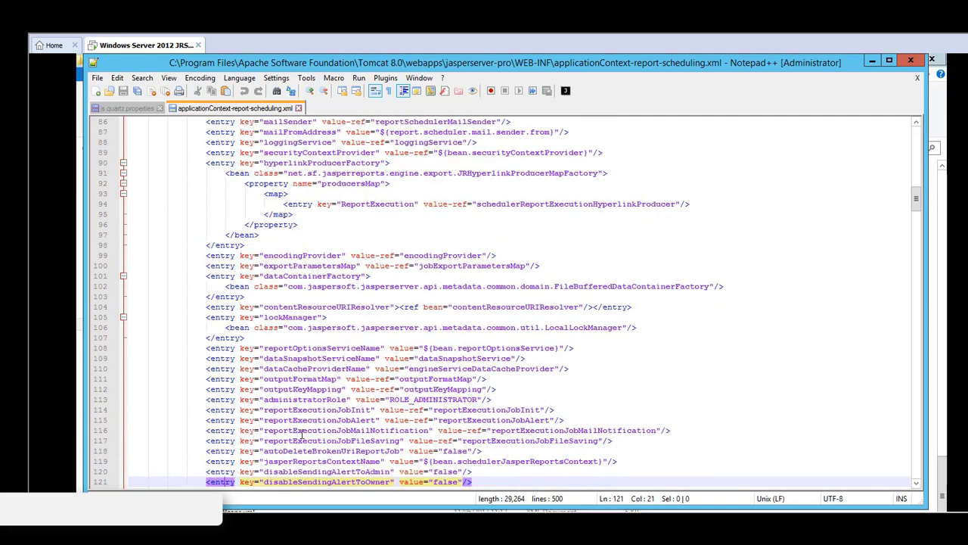
{"action": "scroll", "scroll_direction": "down", "scroll_amount": 3}
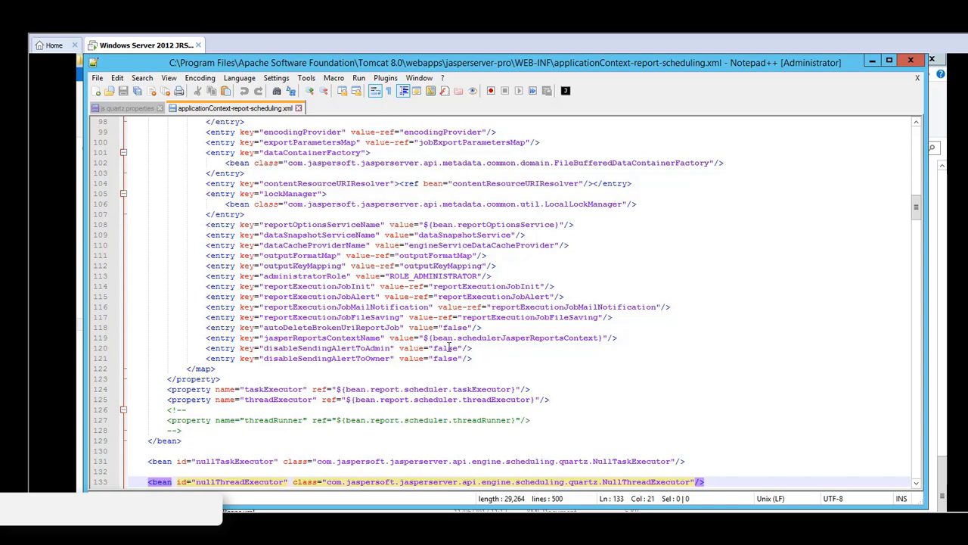
{"action": "mouse_move", "coordinate": [293, 327]}
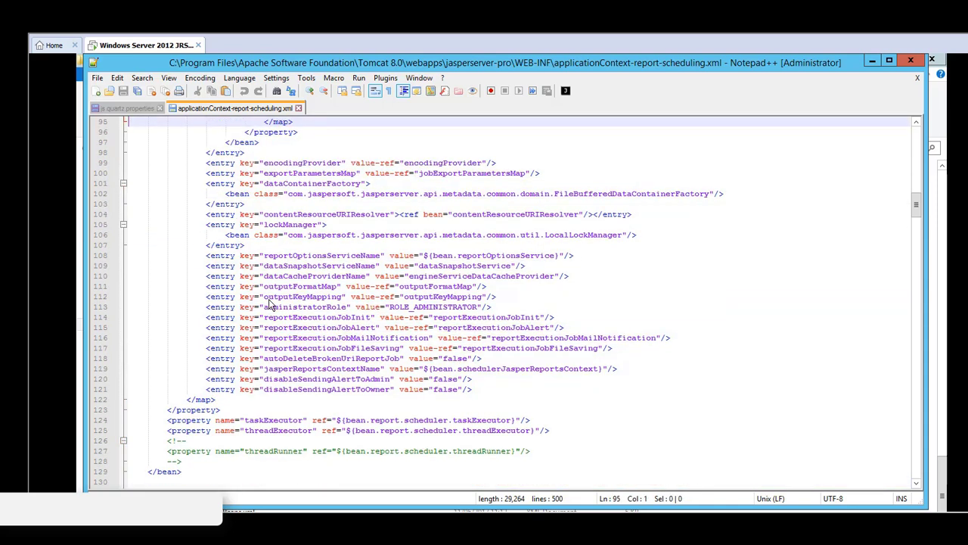
{"action": "scroll", "scroll_direction": "up", "scroll_amount": 3}
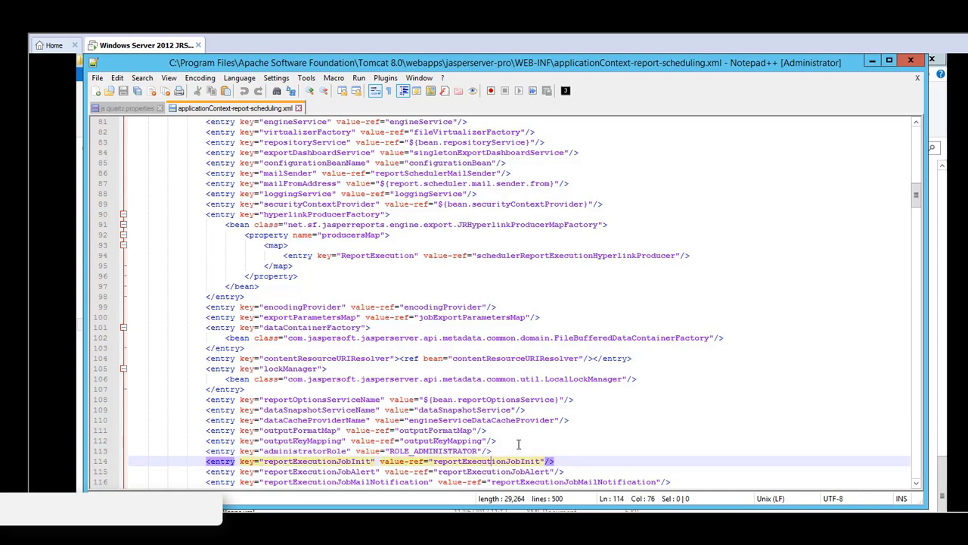
{"action": "scroll", "scroll_direction": "down", "scroll_amount": 3}
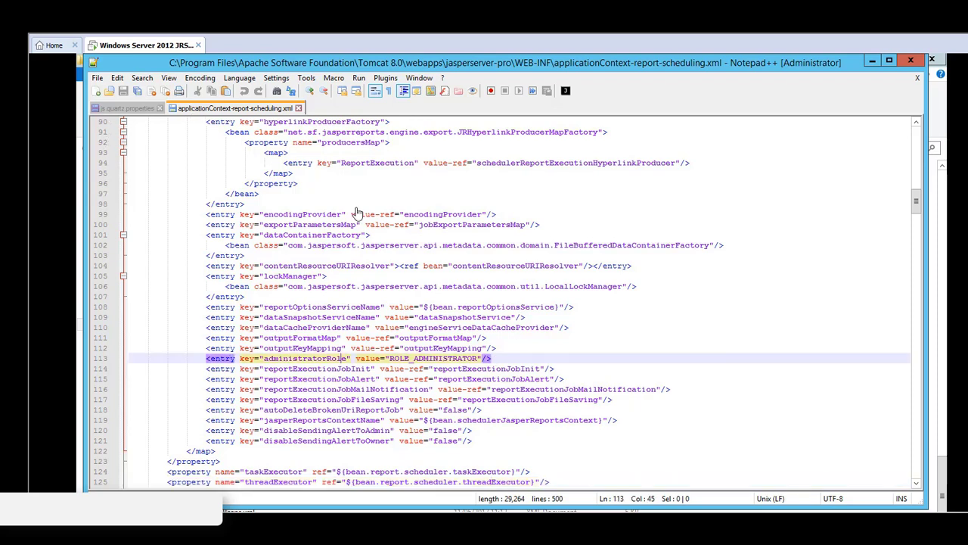
{"action": "mouse_move", "coordinate": [566, 260]}
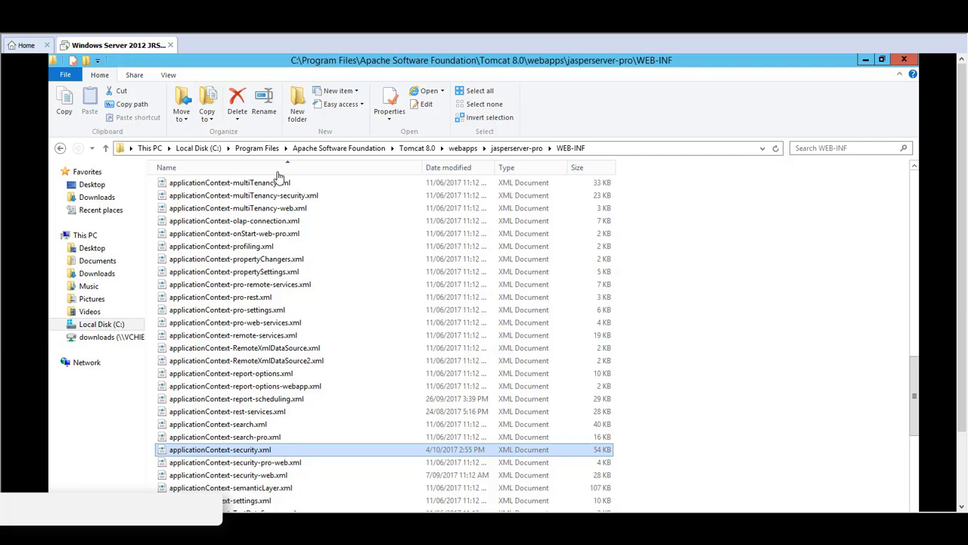
{"action": "mouse_move", "coordinate": [230, 396]}
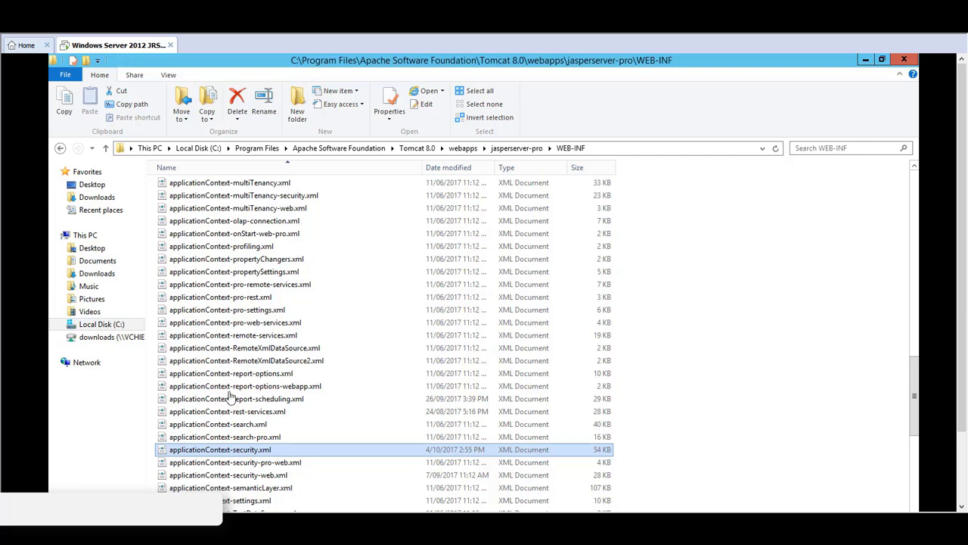
{"action": "mouse_move", "coordinate": [224, 451]}
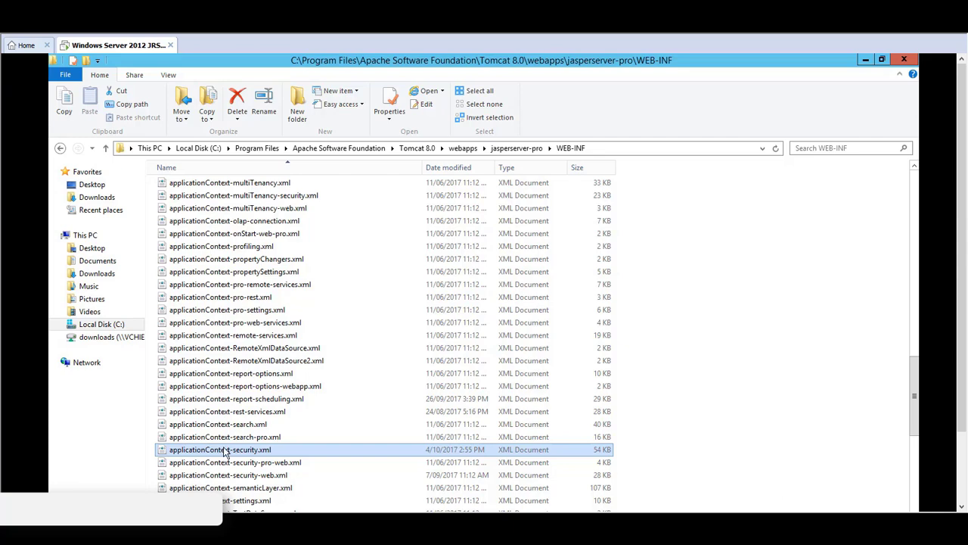
- Edit applicationContext-security.xml from WEB-INF in Notepad++
{"action": "right_click", "coordinate": [224, 449]}
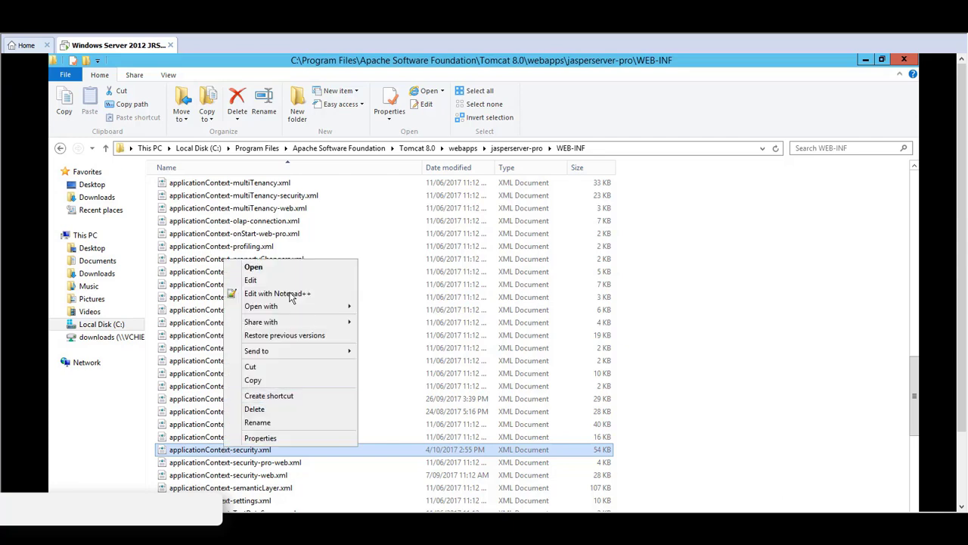
{"action": "left_click", "coordinate": [277, 293]}
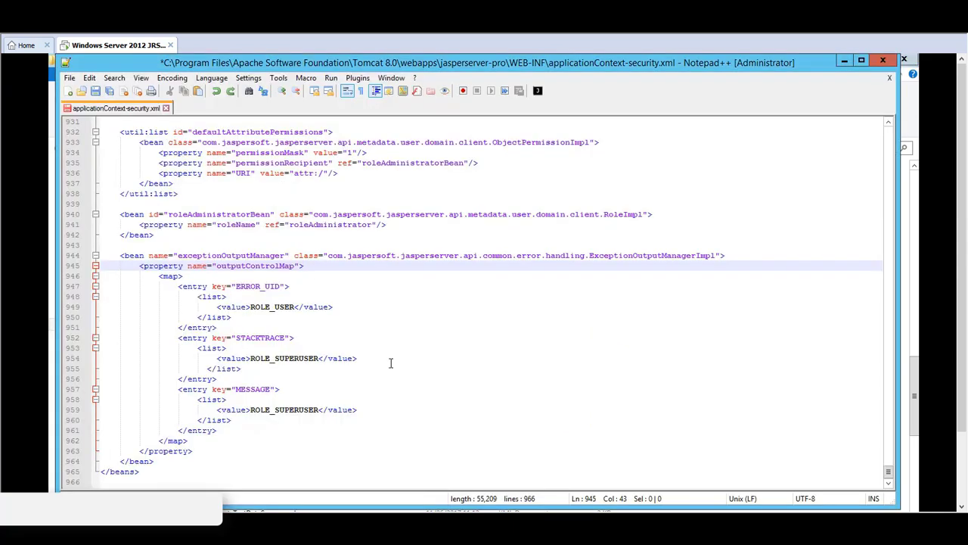
- Add <value>ROLE_USER</value> under both the STACKTRACE and MESSAGE role lists of exceptionOutputManager
{"action": "left_click", "coordinate": [242, 369]}
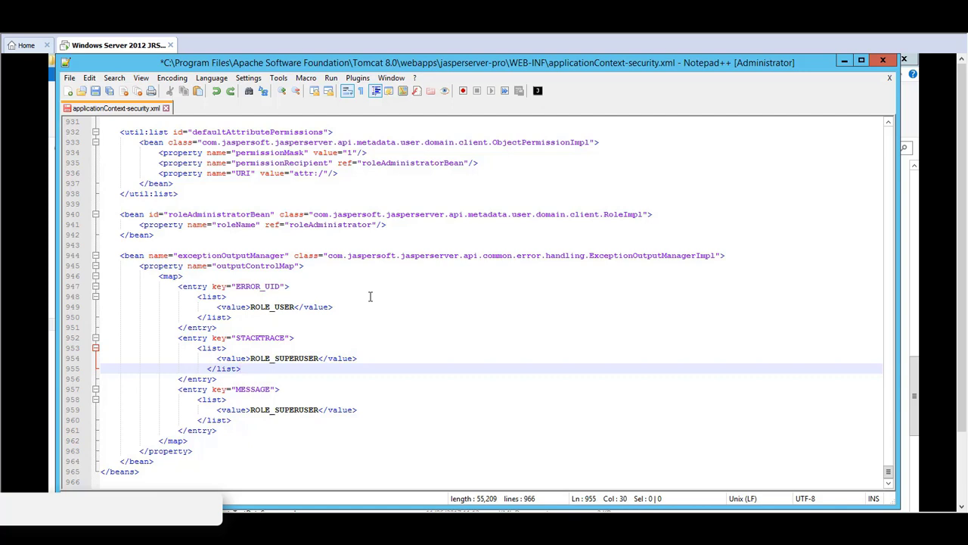
{"action": "mouse_move", "coordinate": [373, 331]}
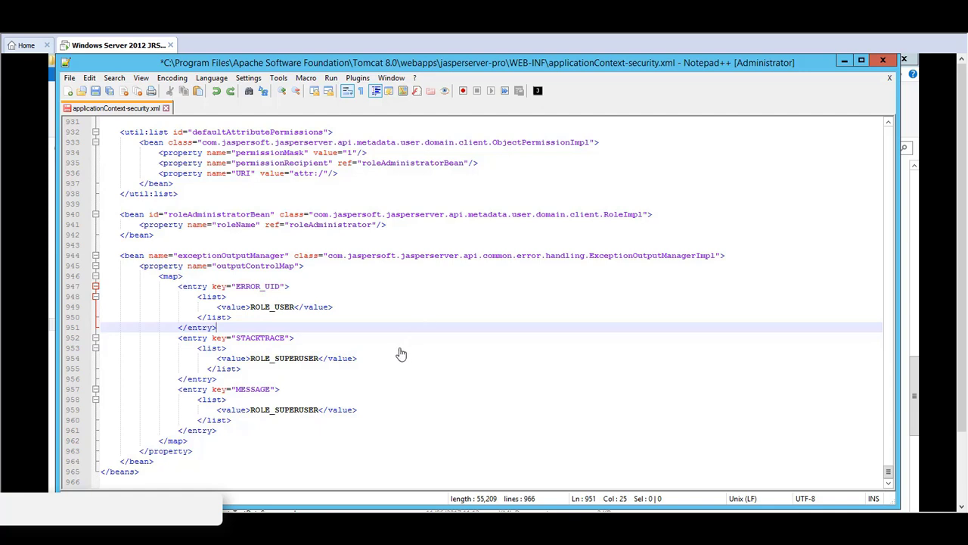
{"action": "left_click", "coordinate": [378, 357]}
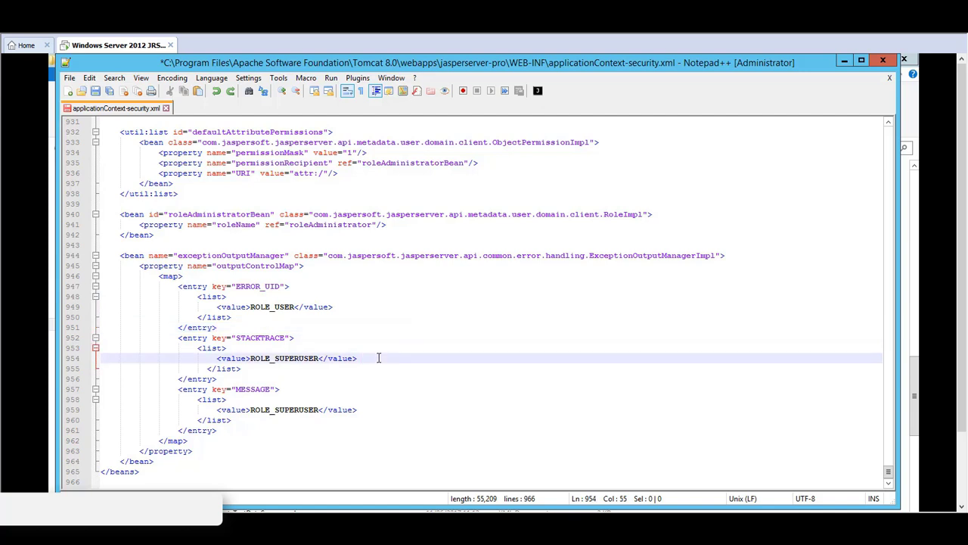
{"action": "key", "text": "Enter"}
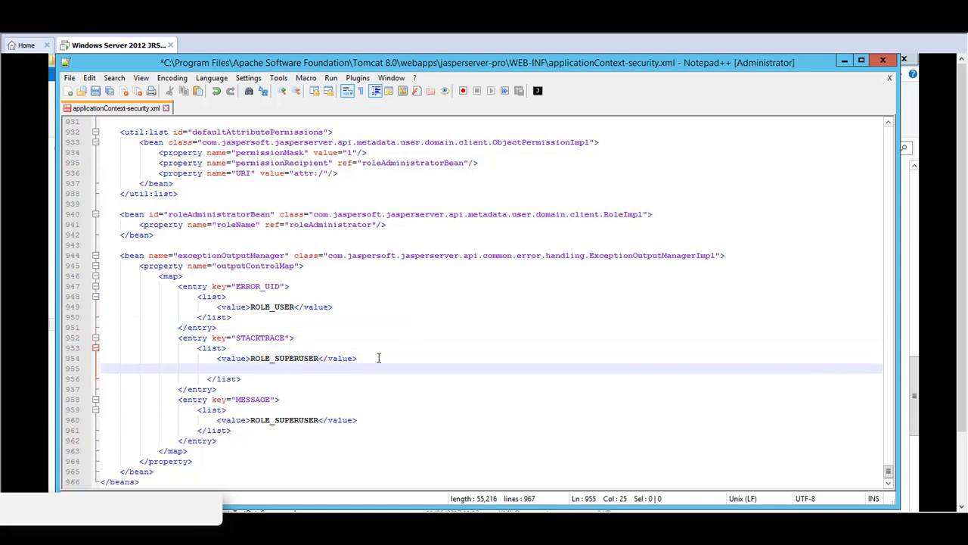
{"action": "type", "text": "<value>ROLE_USER</value>"}
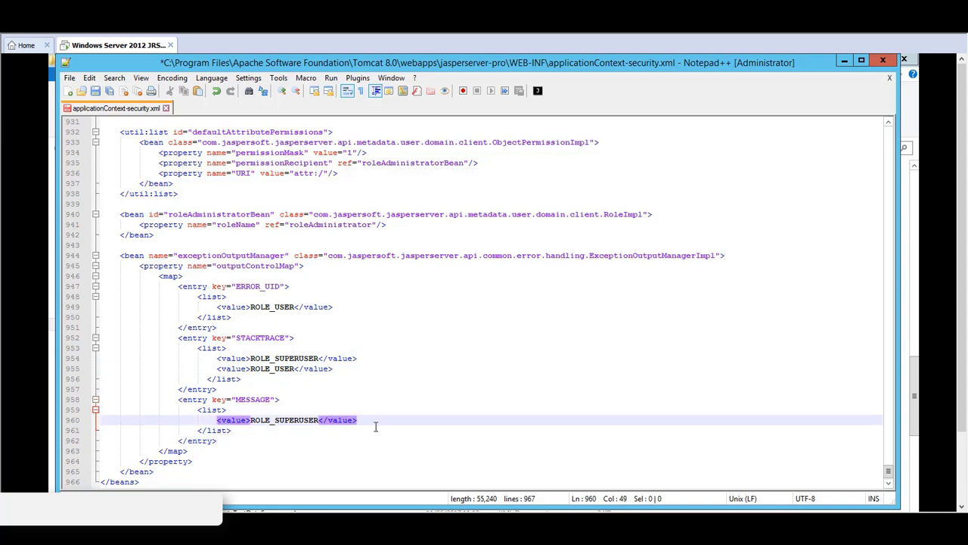
{"action": "left_click", "coordinate": [384, 420]}
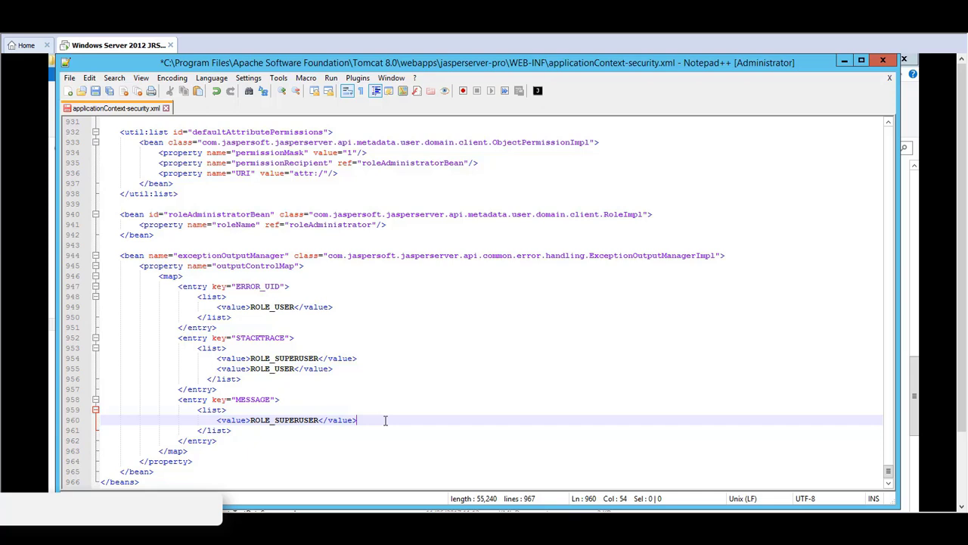
{"action": "key", "text": "Enter"}
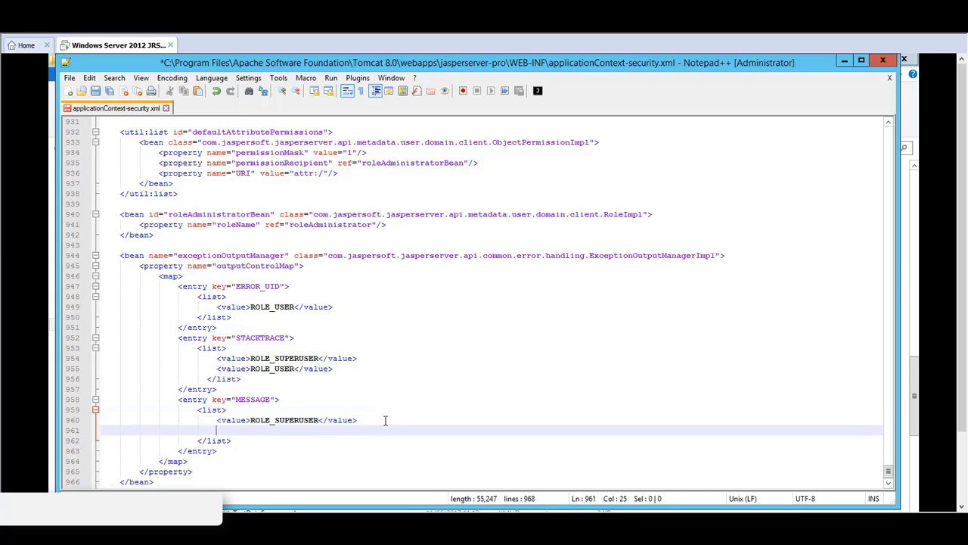
{"action": "type", "text": "<value>ROLE_USER</value>"}
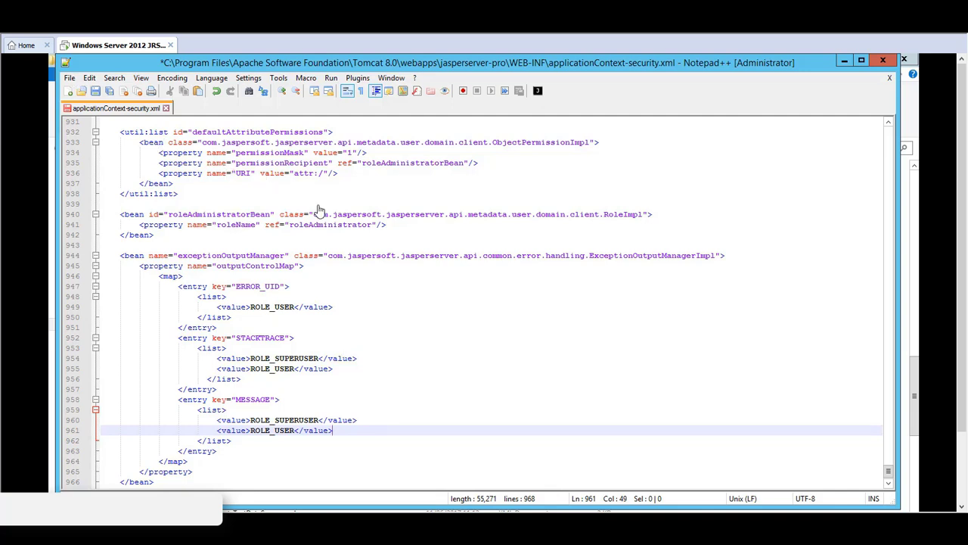
{"action": "mouse_move", "coordinate": [281, 311]}
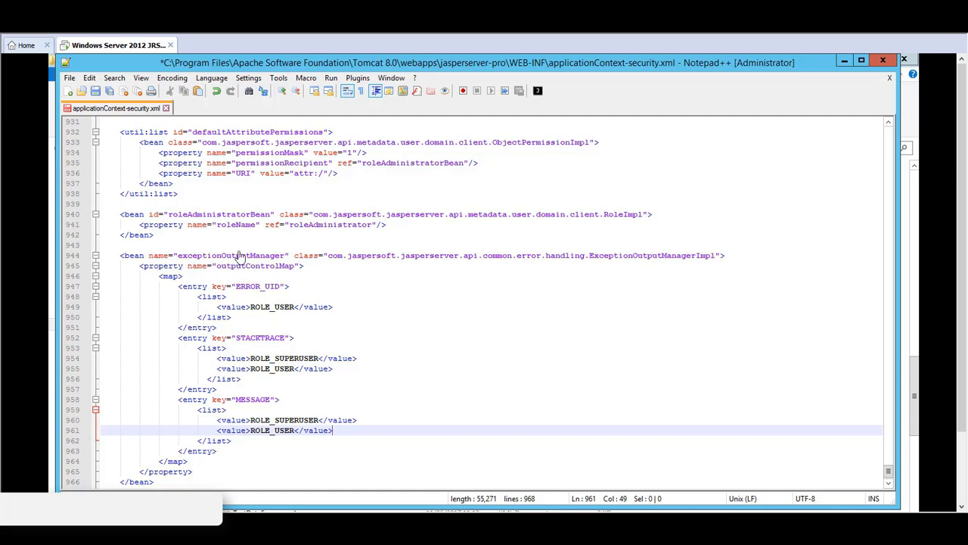
{"action": "mouse_move", "coordinate": [284, 163]}
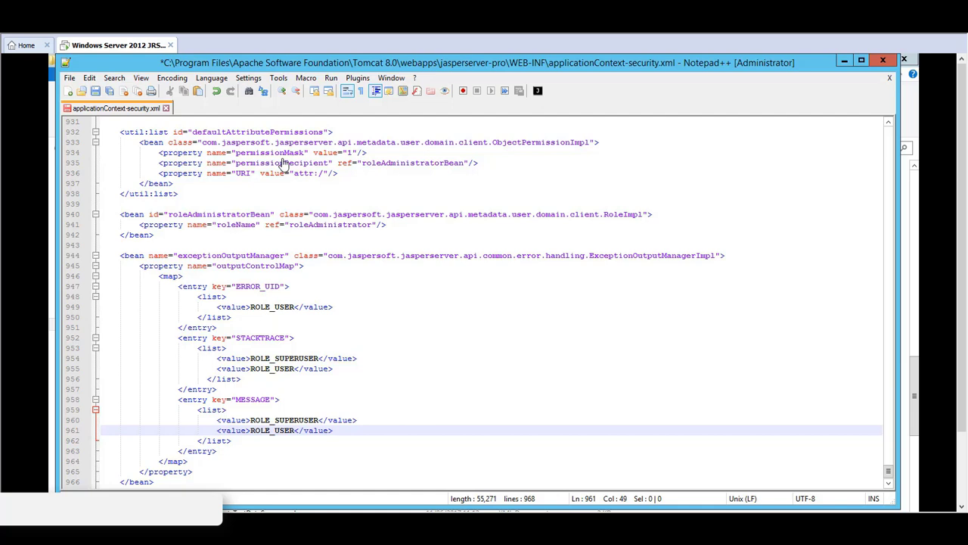
{"action": "mouse_move", "coordinate": [442, 285]}
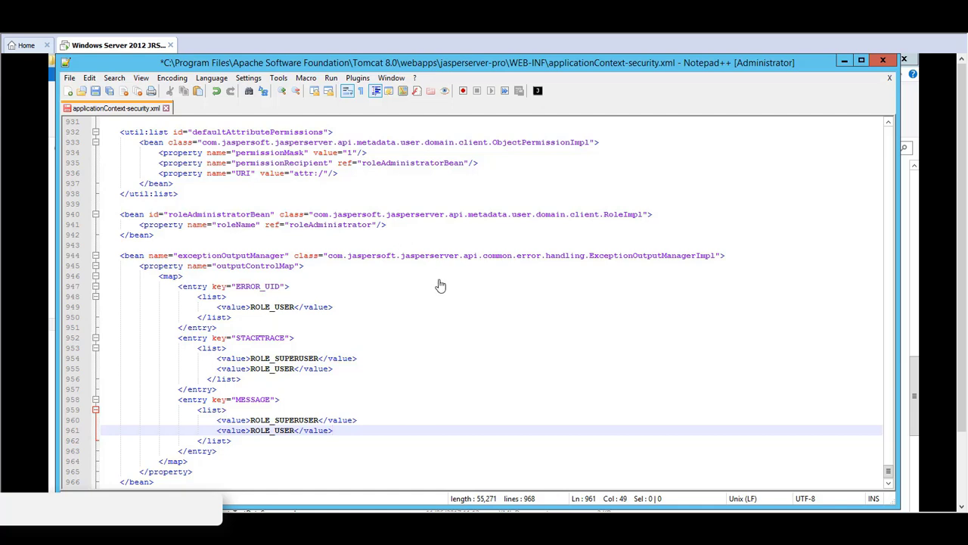
{"action": "mouse_move", "coordinate": [333, 375]}
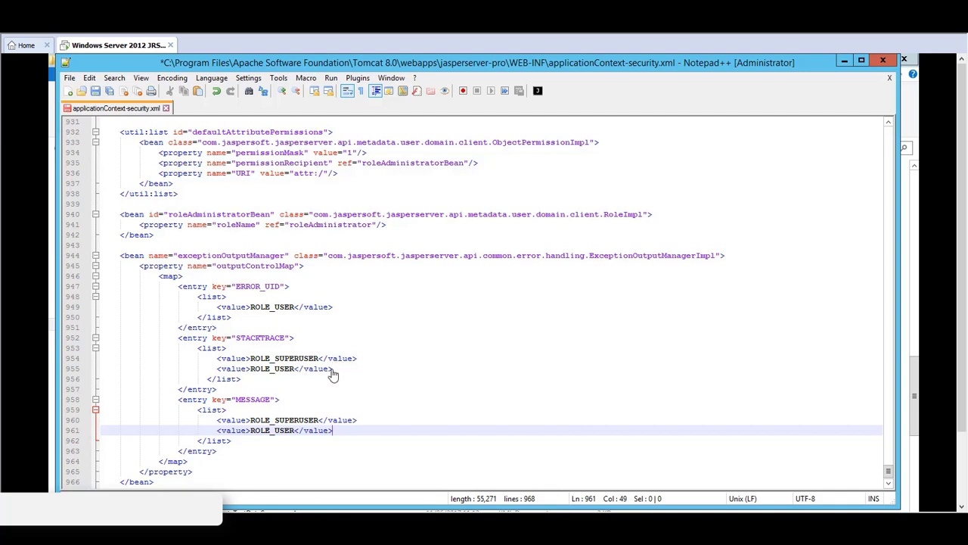
{"action": "mouse_move", "coordinate": [209, 351]}
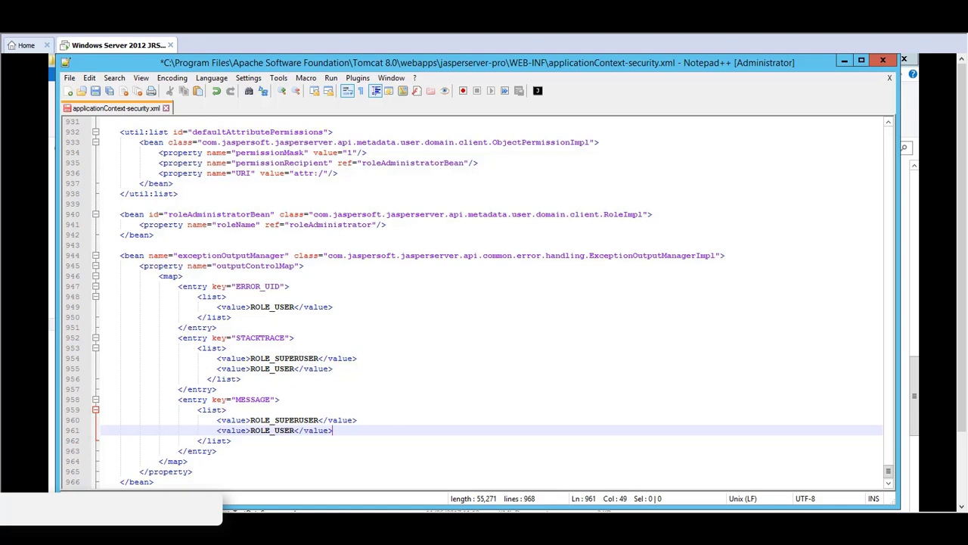
{"action": "mouse_move", "coordinate": [189, 164]}
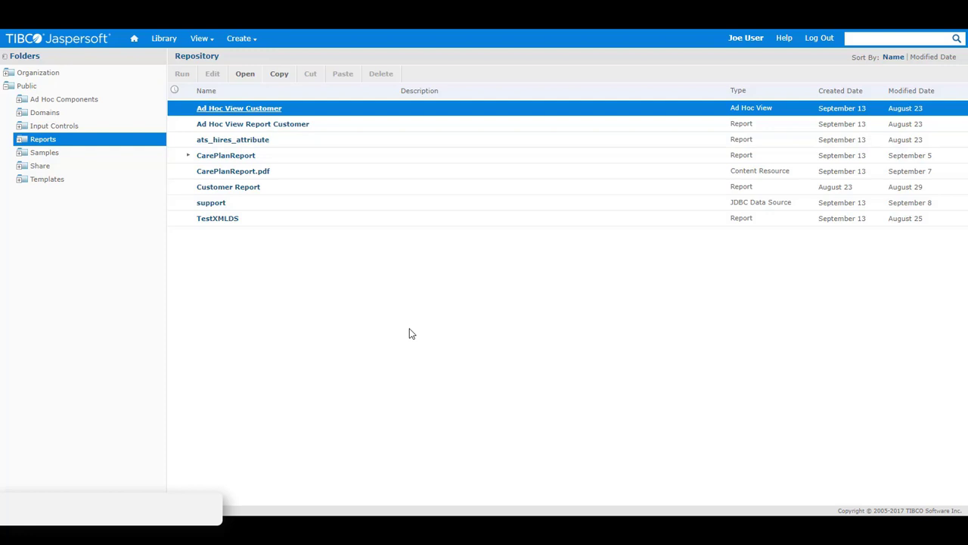
{"action": "mouse_move", "coordinate": [275, 295]}
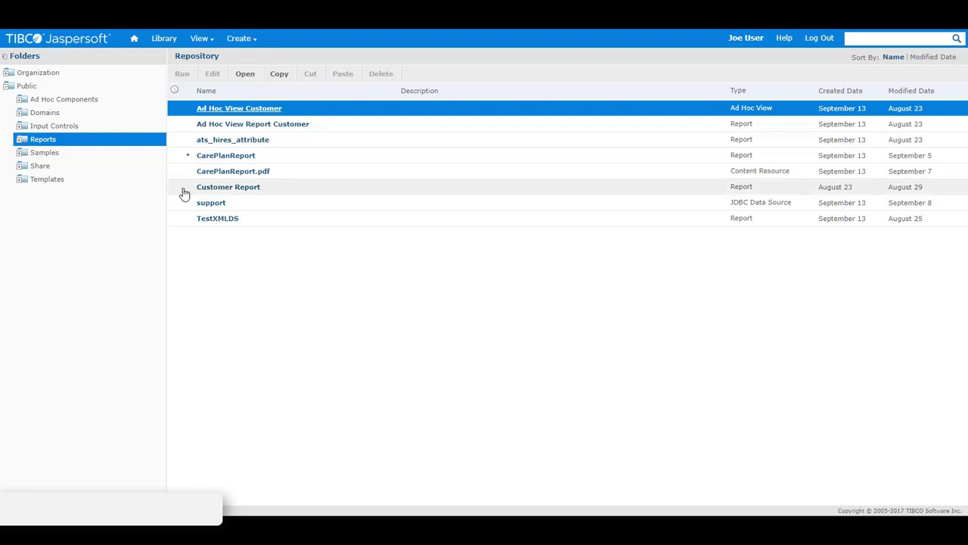
{"action": "mouse_move", "coordinate": [236, 154]}
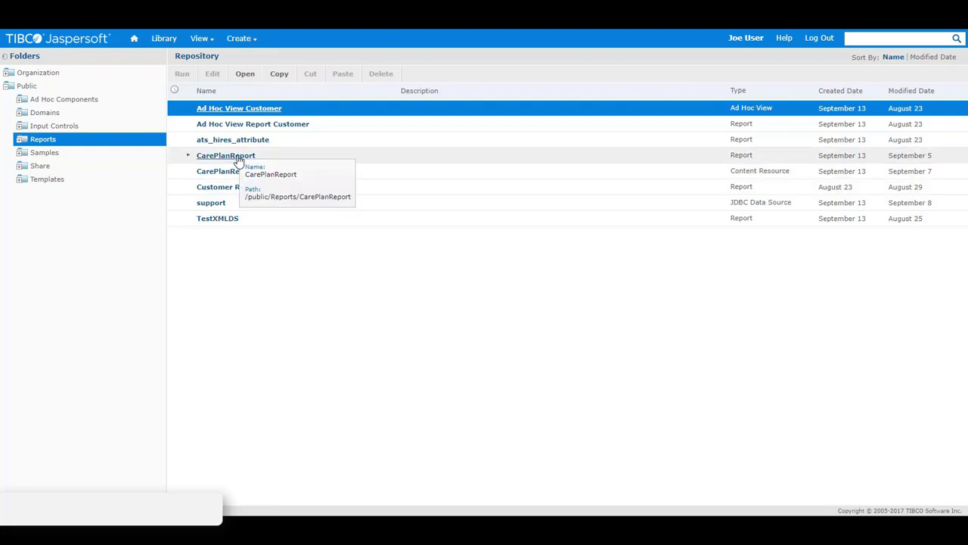
- Go to Schedule... for CarePlanReport from Repository > Reports
{"action": "right_click", "coordinate": [225, 154]}
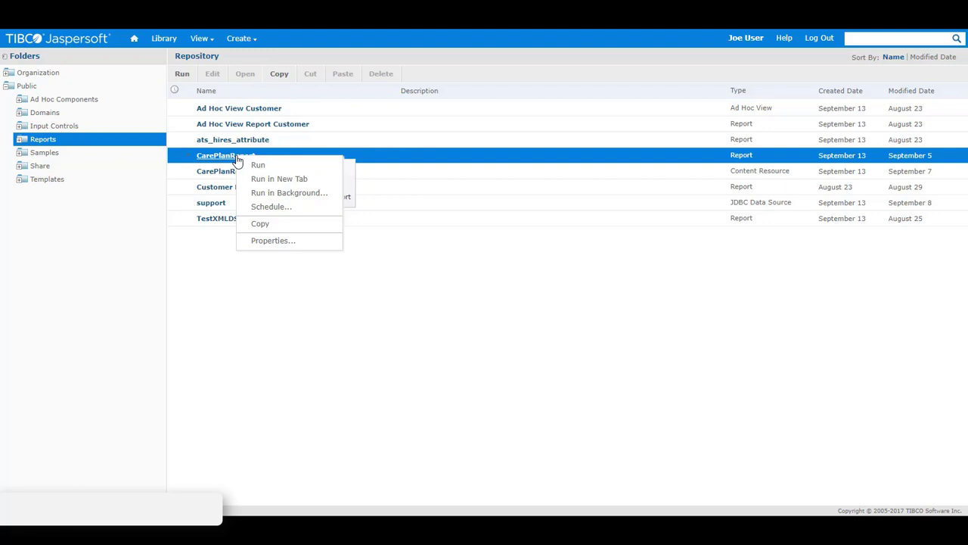
{"action": "mouse_move", "coordinate": [269, 210]}
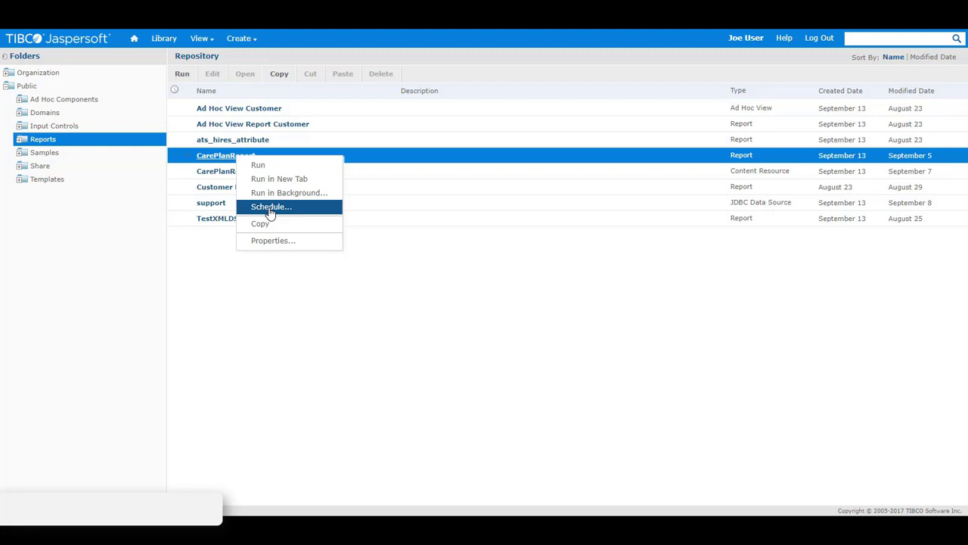
{"action": "left_click", "coordinate": [269, 206]}
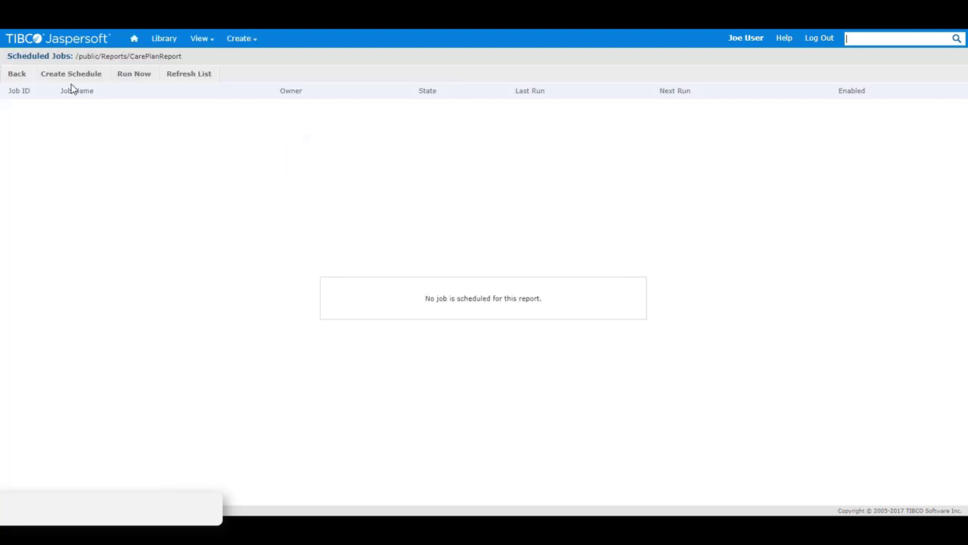
- Apply the saved 'aaa' parameter values to the new CarePlanReport schedule
{"action": "left_click", "coordinate": [72, 73]}
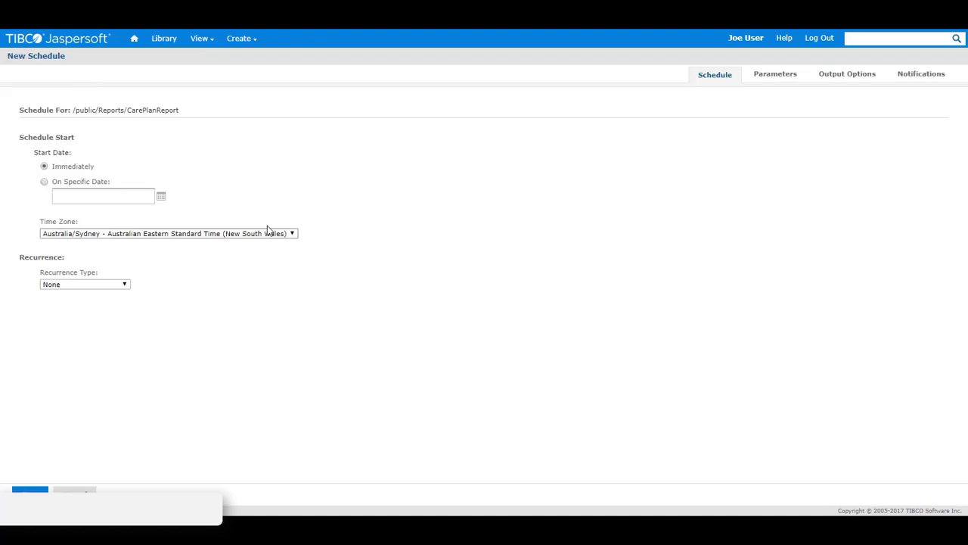
{"action": "mouse_move", "coordinate": [726, 121]}
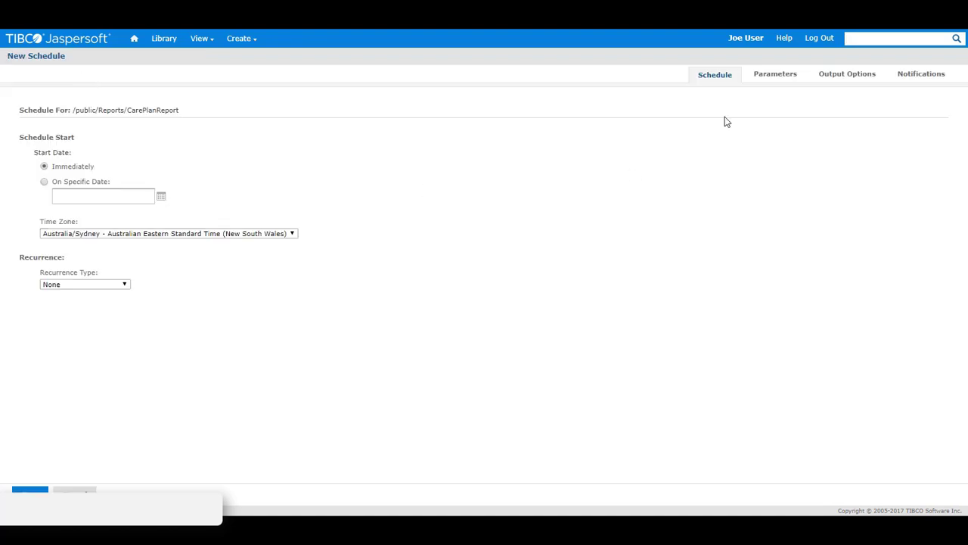
{"action": "left_click", "coordinate": [774, 73]}
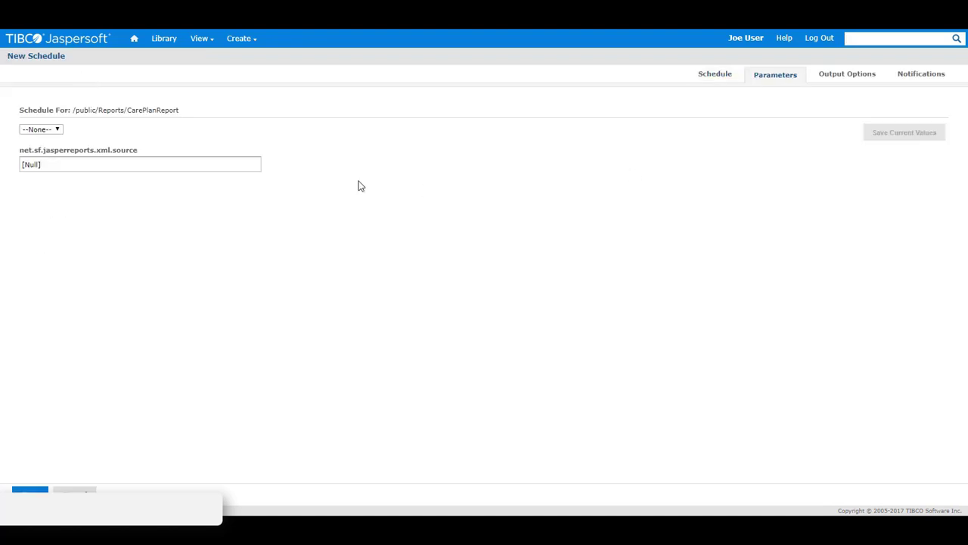
{"action": "left_click", "coordinate": [57, 129]}
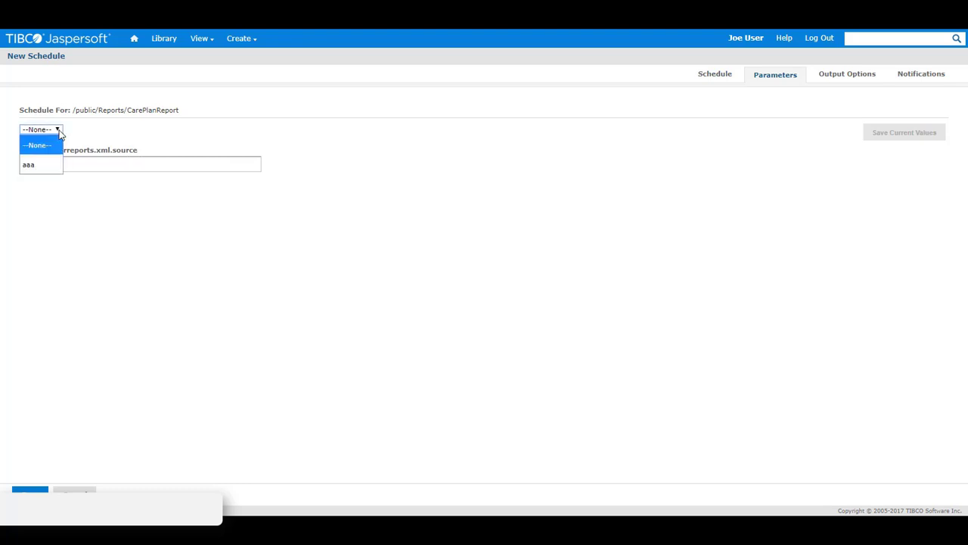
{"action": "left_click", "coordinate": [32, 164]}
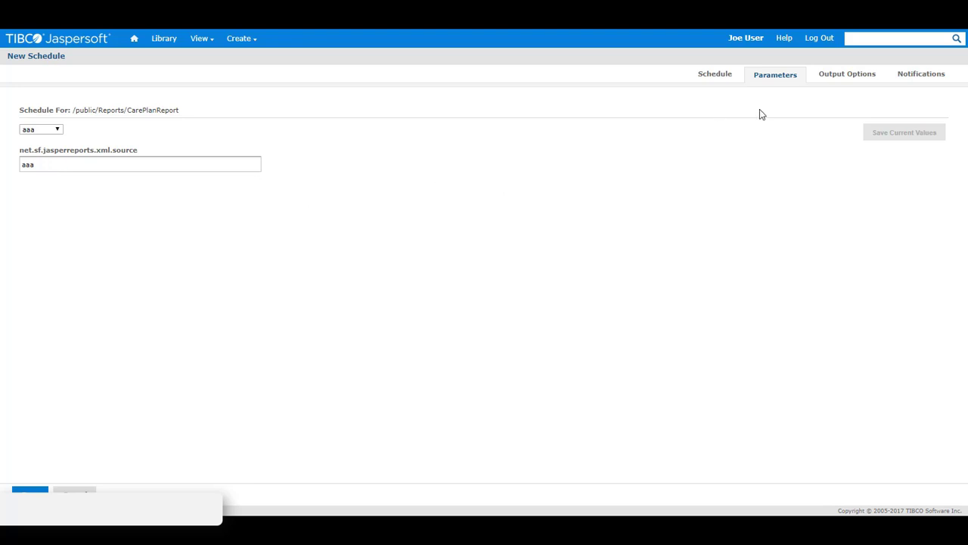
- Uncheck Output To Repository in the schedule's Output Options
{"action": "left_click", "coordinate": [847, 72]}
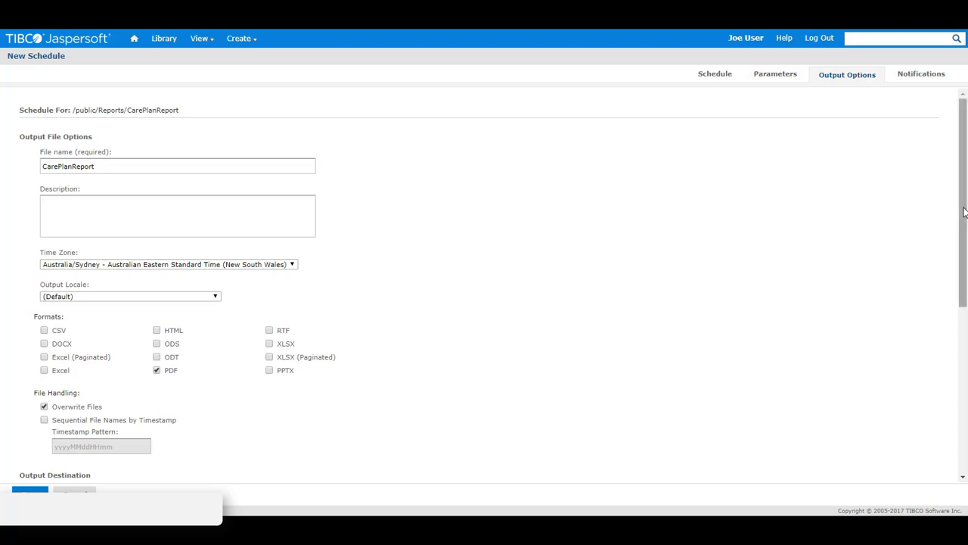
{"action": "scroll", "scroll_direction": "down", "scroll_amount": 3}
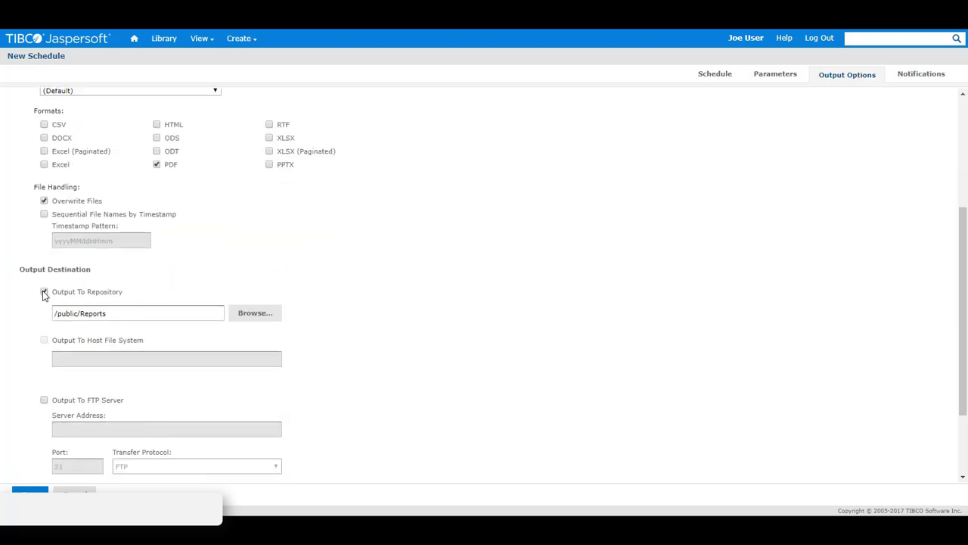
{"action": "left_click", "coordinate": [42, 292]}
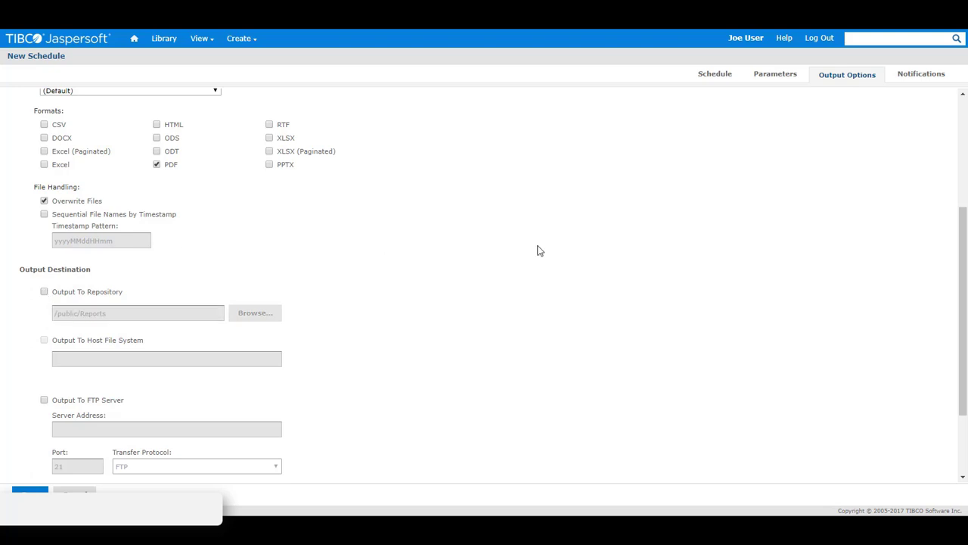
{"action": "mouse_move", "coordinate": [917, 85]}
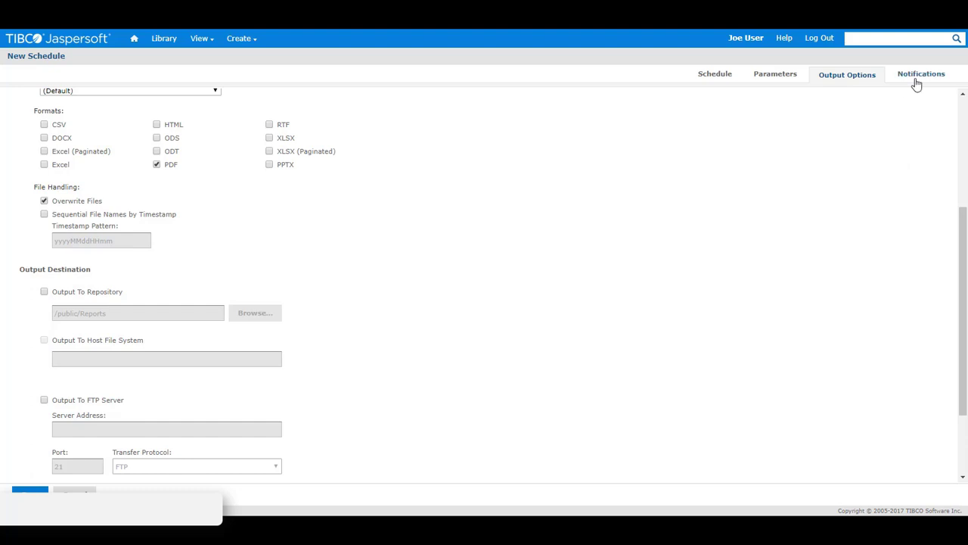
{"action": "left_click", "coordinate": [921, 73]}
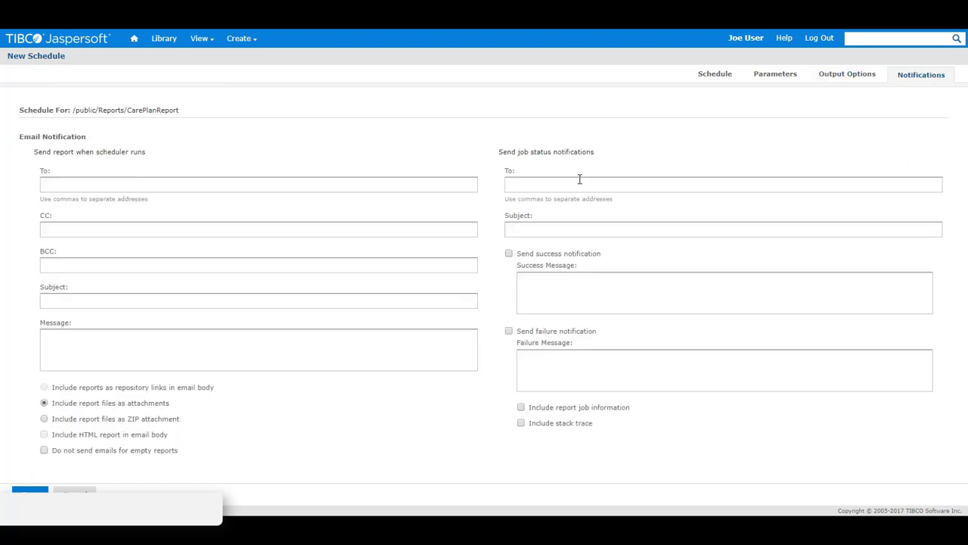
{"action": "mouse_move", "coordinate": [575, 184]}
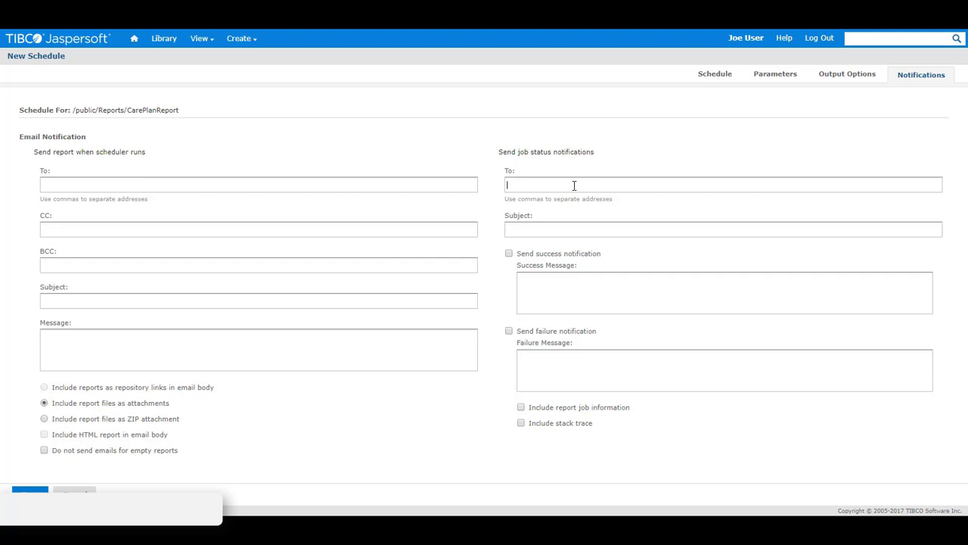
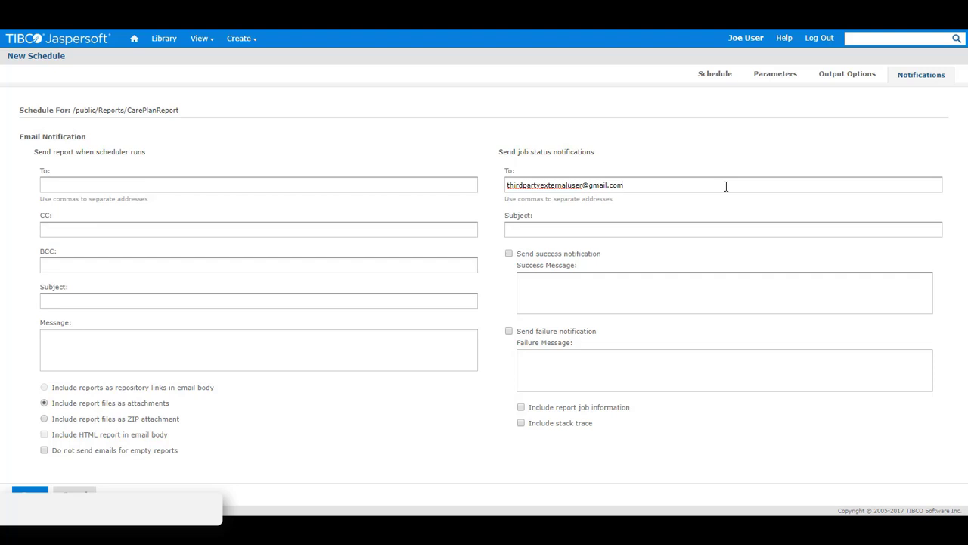
{"action": "type", "text": ","}
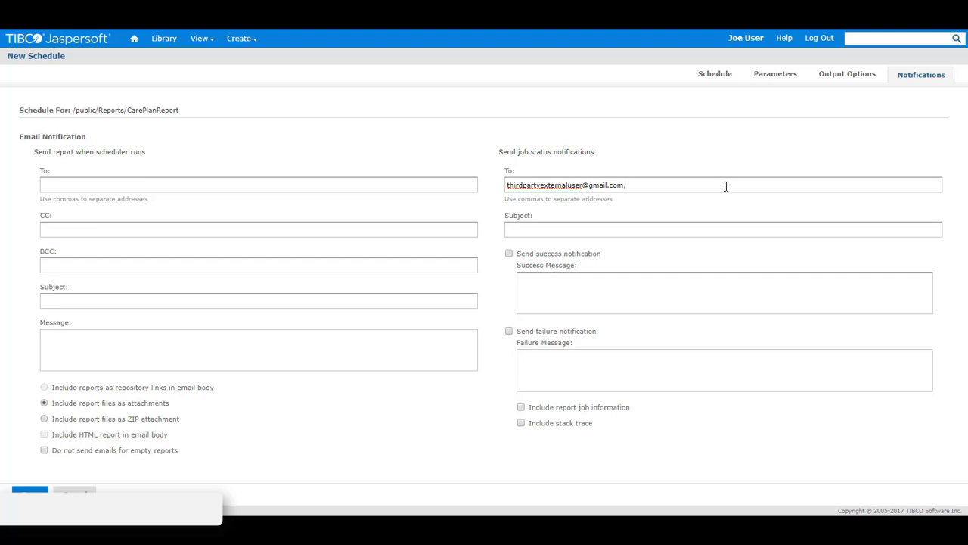
{"action": "type", "text": "aaa@"}
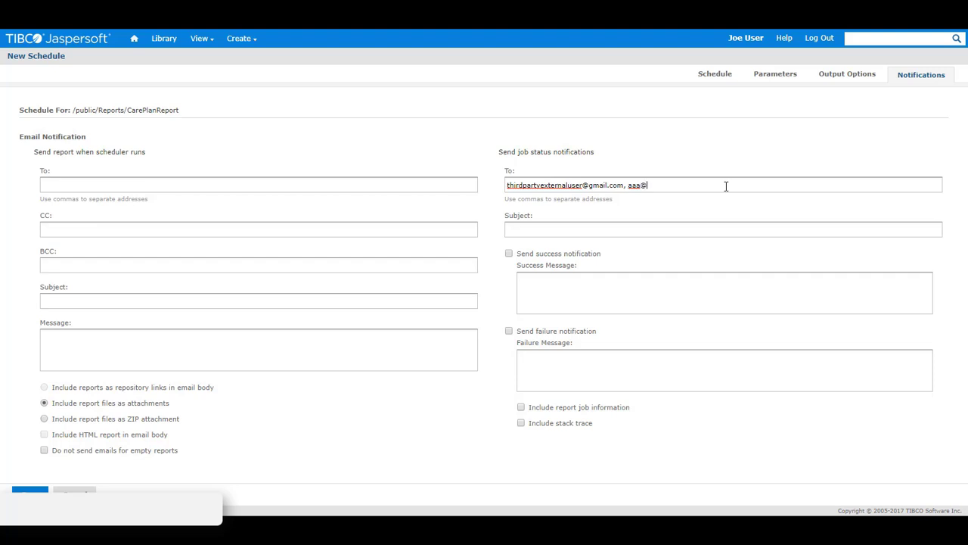
{"action": "type", "text": "tibvc"}
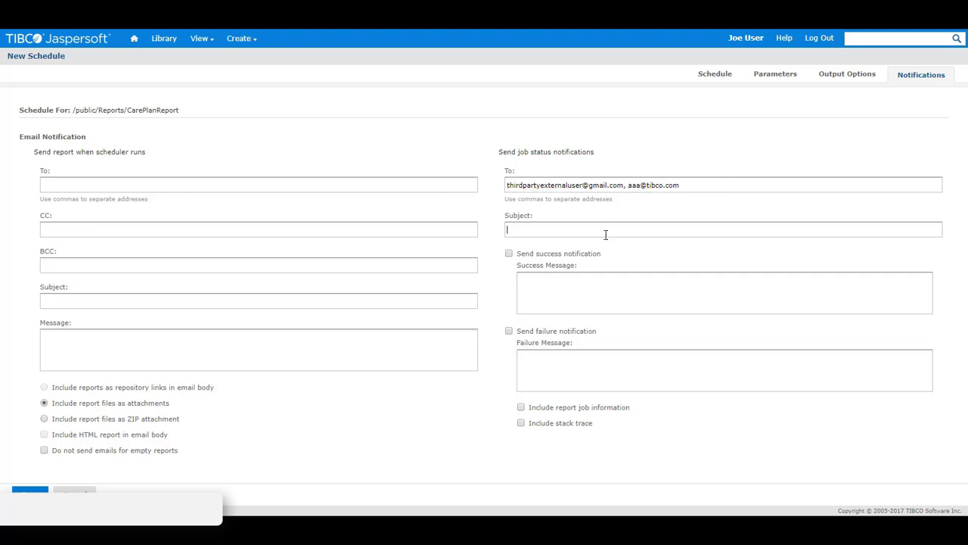
- Enter the subject announcing a test failure notification from schedule owner JoeUser
{"action": "type", "text": "Test Failure Notification from S"}
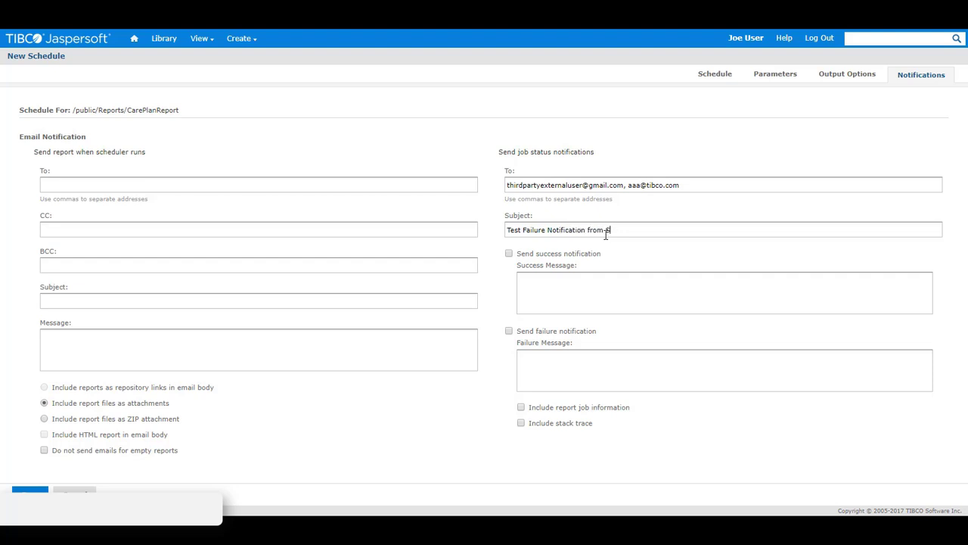
{"action": "type", "text": "chedule Owner"}
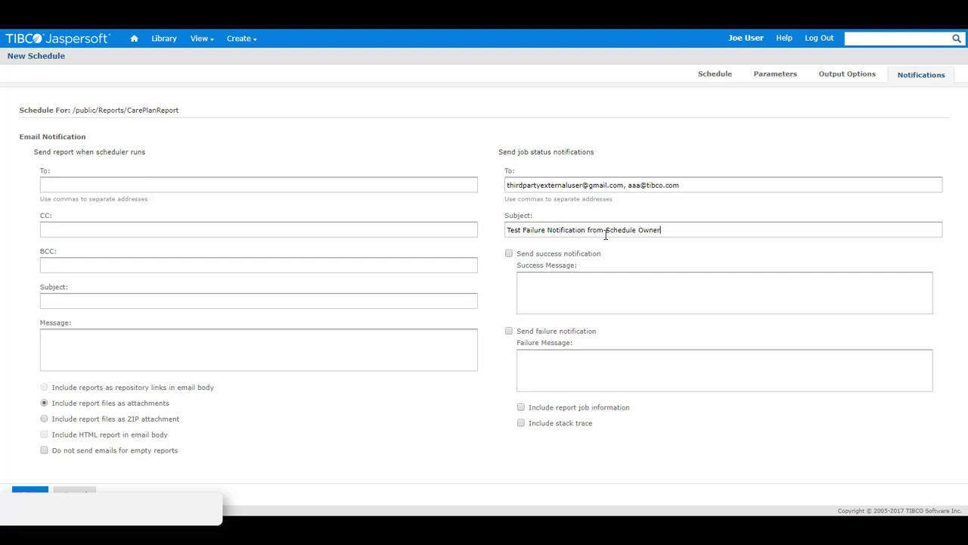
{"action": "type", "text": "JoeUser"}
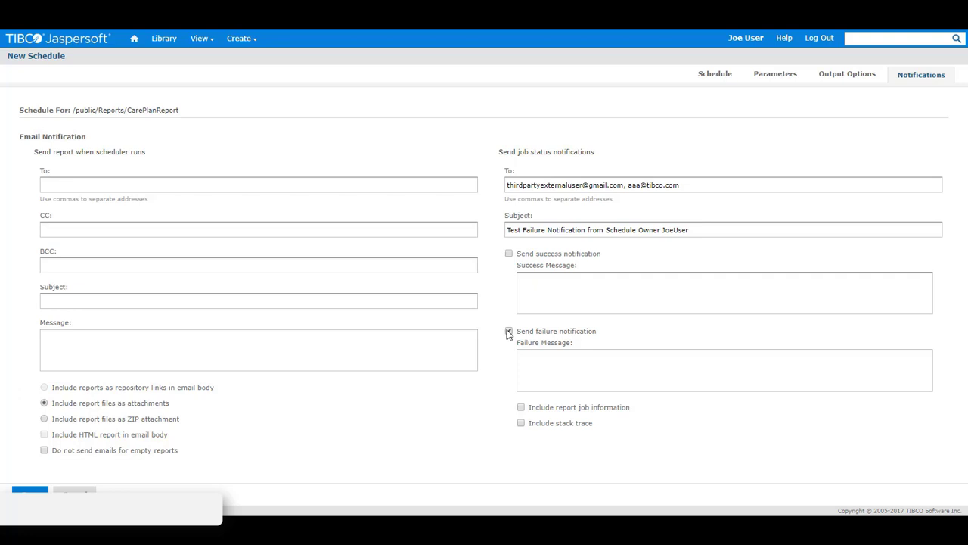
- Enable Send failure notification with message 'failure message from Joe' and Include stack trace
{"action": "left_click", "coordinate": [508, 330]}
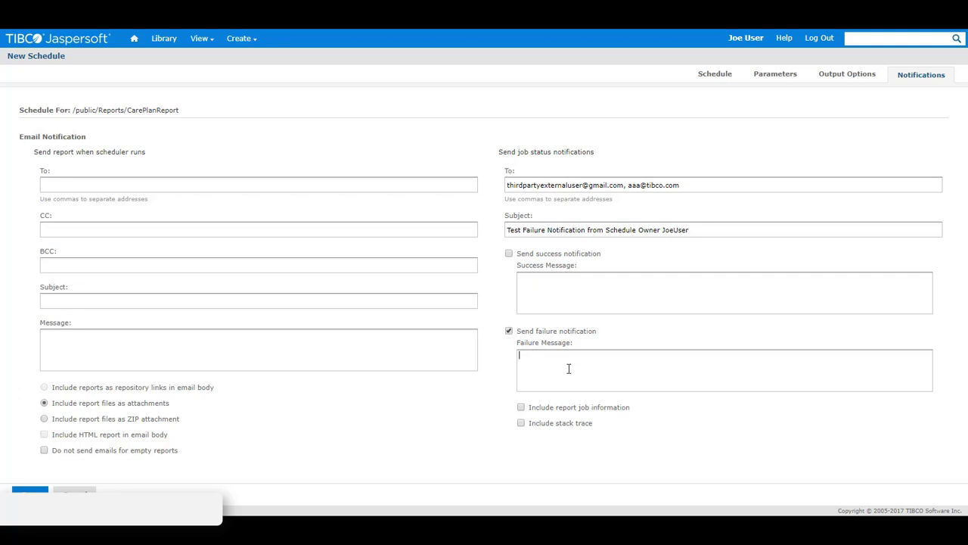
{"action": "type", "text": "failure message from"}
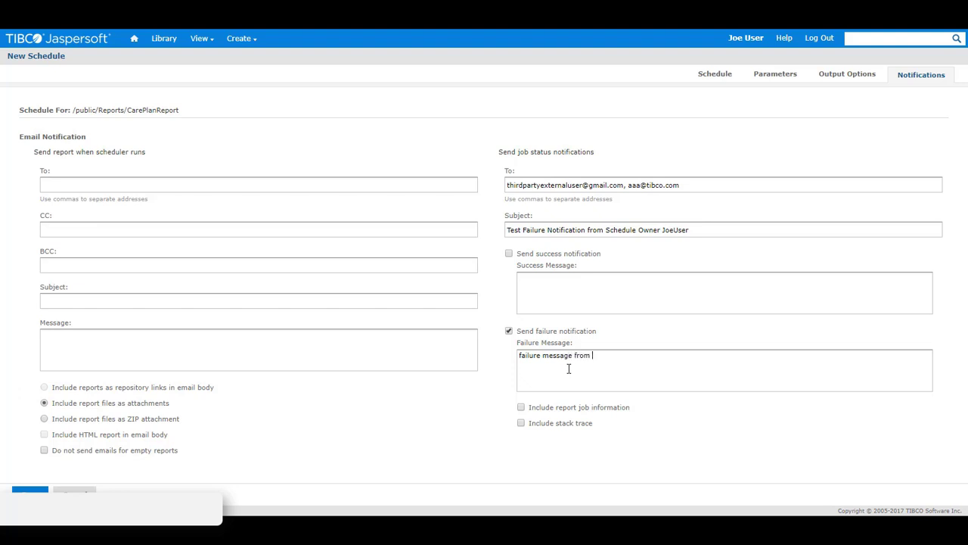
{"action": "type", "text": "Joe"}
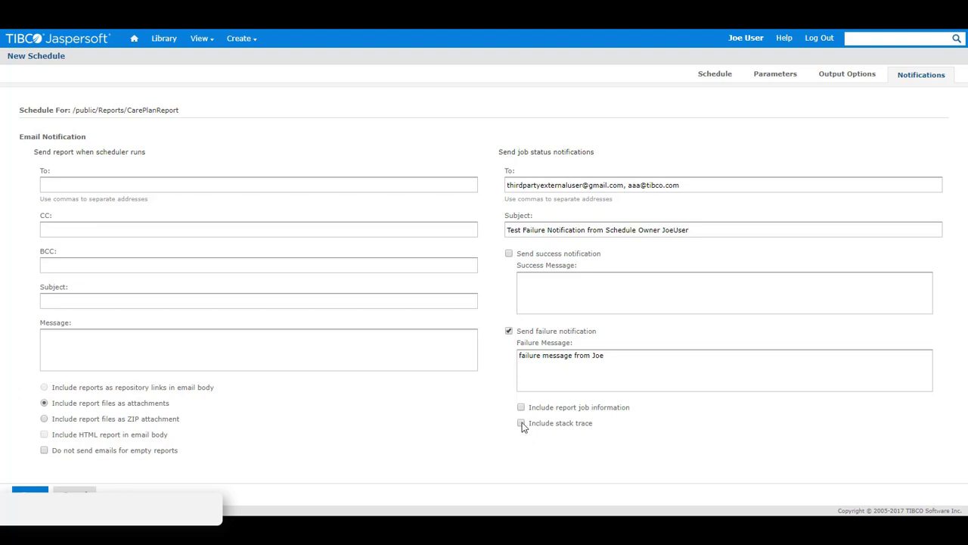
{"action": "left_click", "coordinate": [518, 424]}
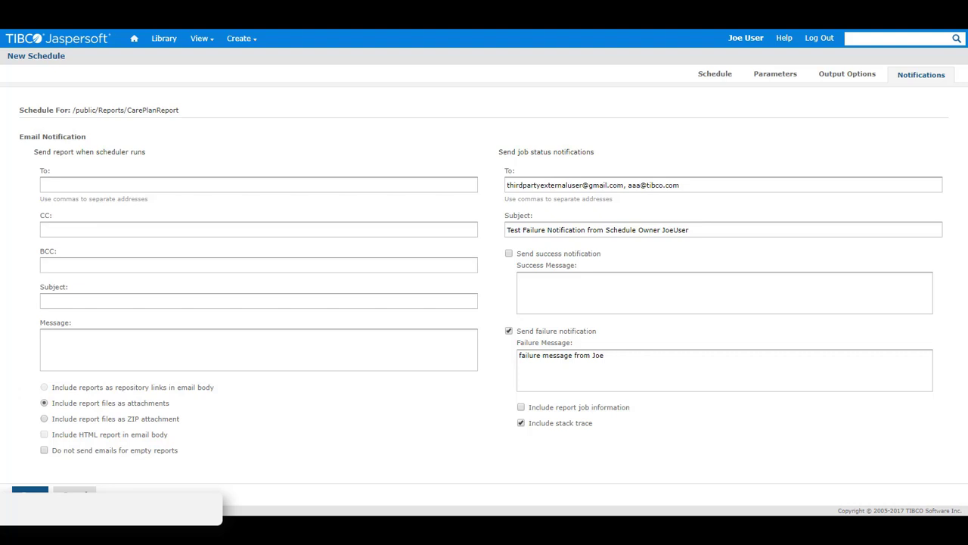
- Save the schedule as Scheduled Job Name 'Test Failure from Joe'
{"action": "left_click", "coordinate": [27, 494]}
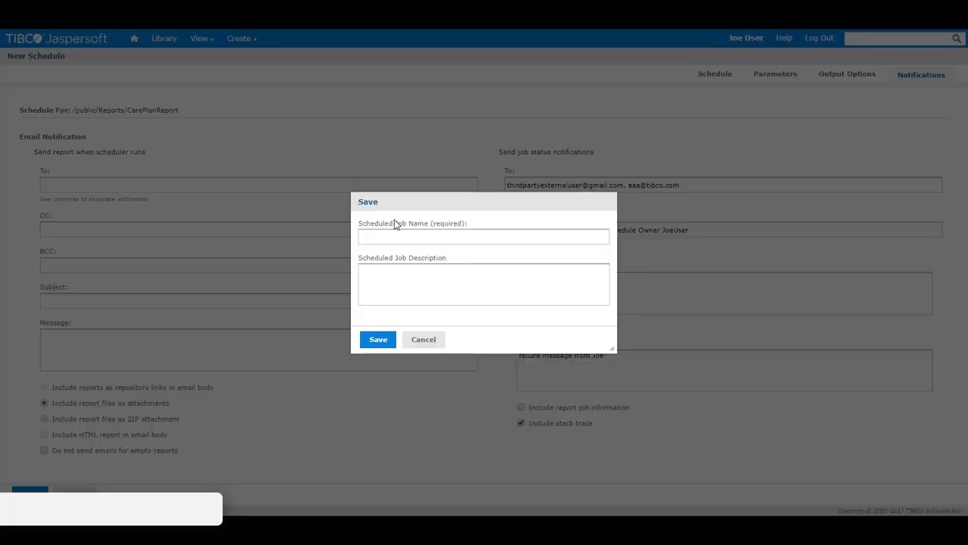
{"action": "type", "text": "Test"}
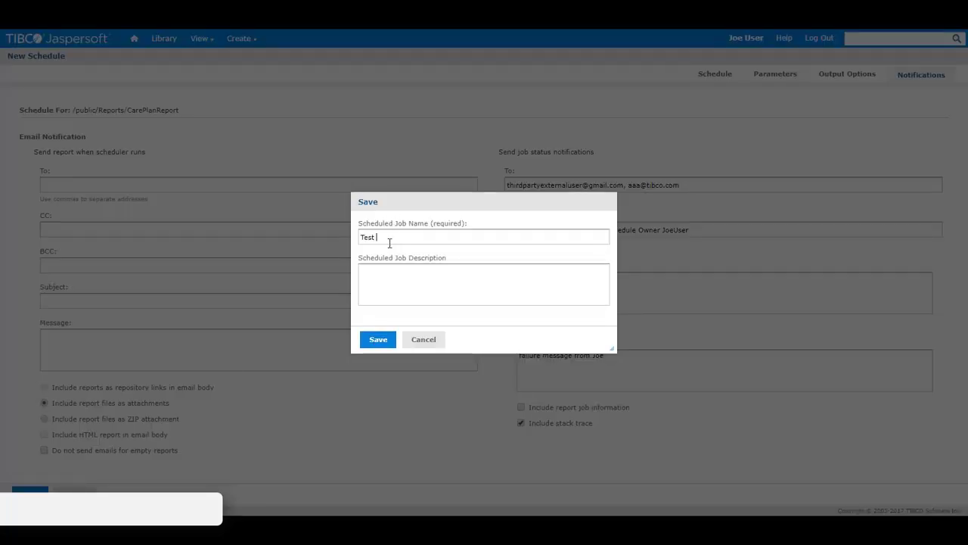
{"action": "type", "text": "Failure from Joe"}
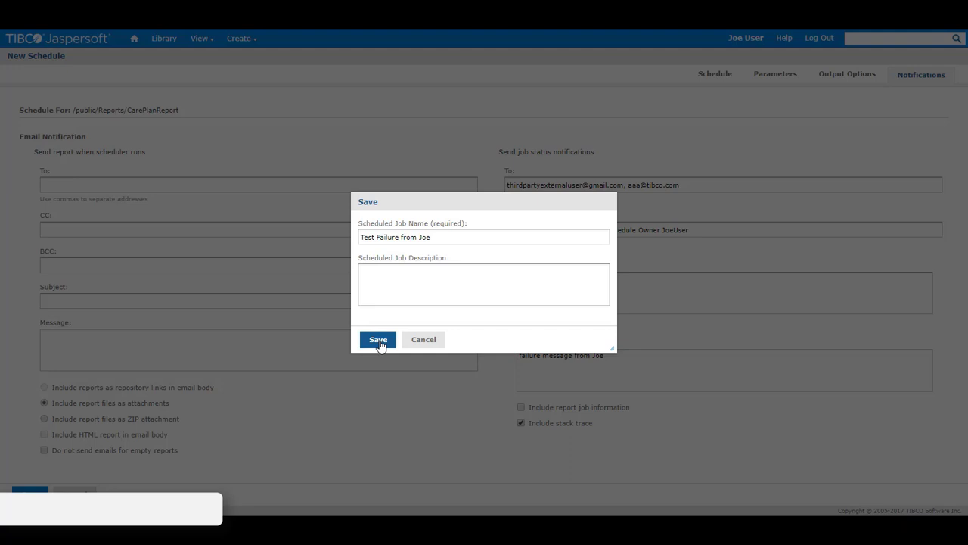
{"action": "left_click", "coordinate": [378, 338]}
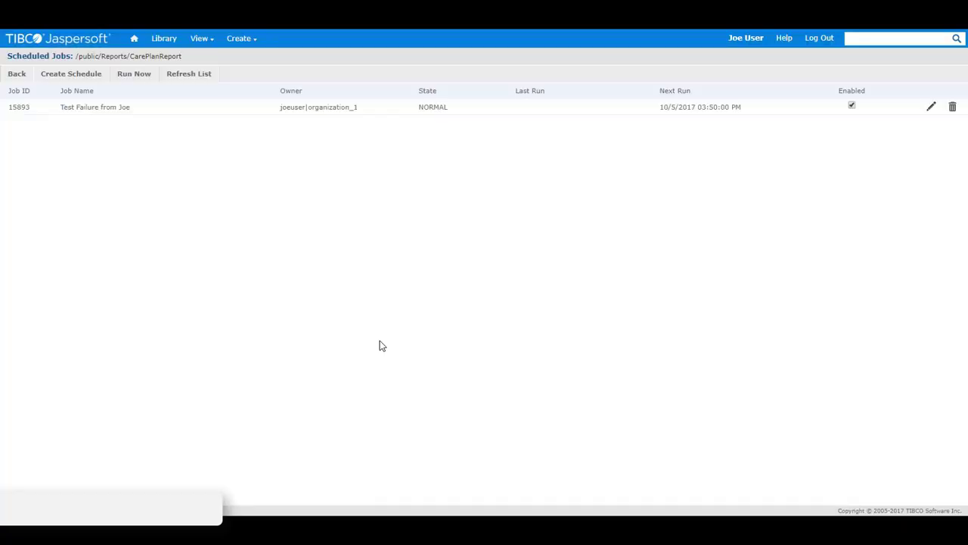
{"action": "mouse_move", "coordinate": [265, 245]}
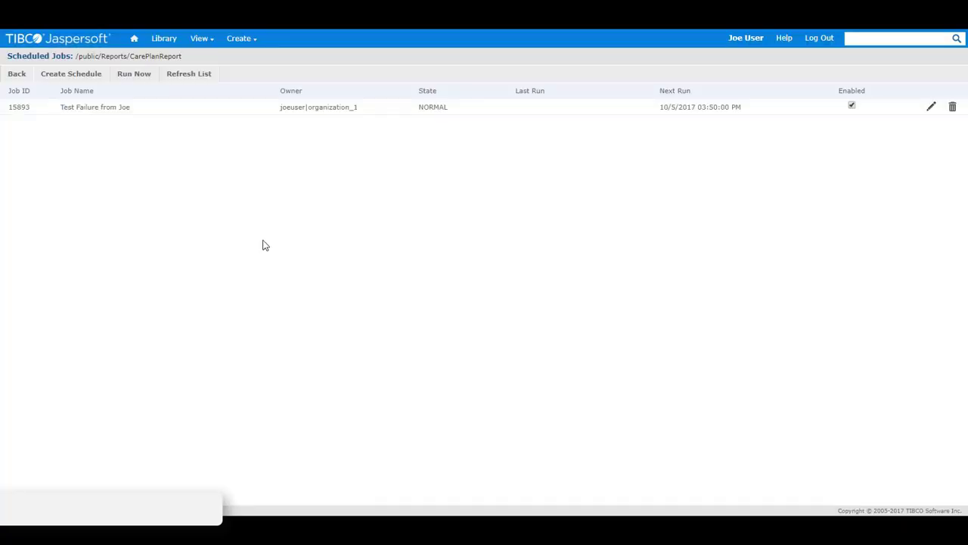
{"action": "mouse_move", "coordinate": [257, 191]}
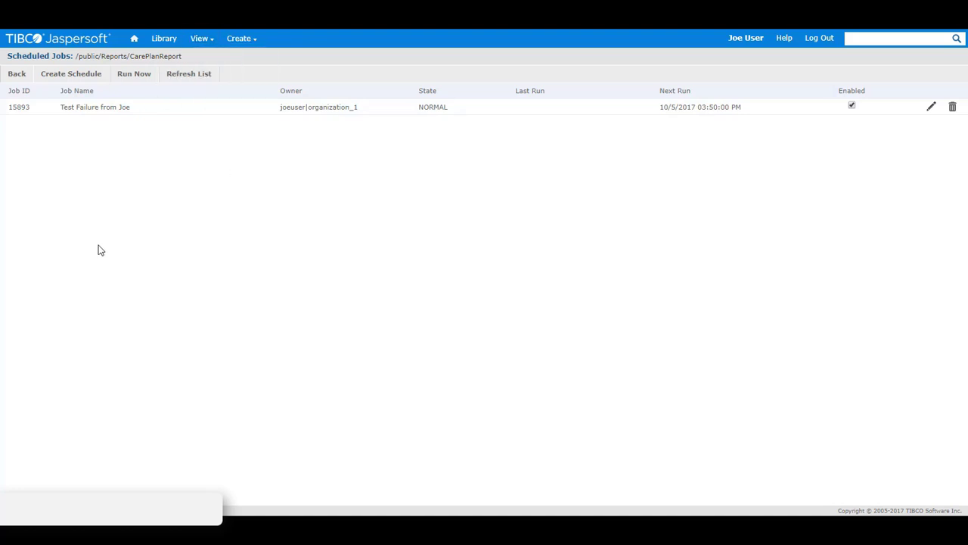
- Refresh the Scheduled Jobs list to confirm no job is scheduled for CarePlanReport
{"action": "left_click", "coordinate": [953, 105]}
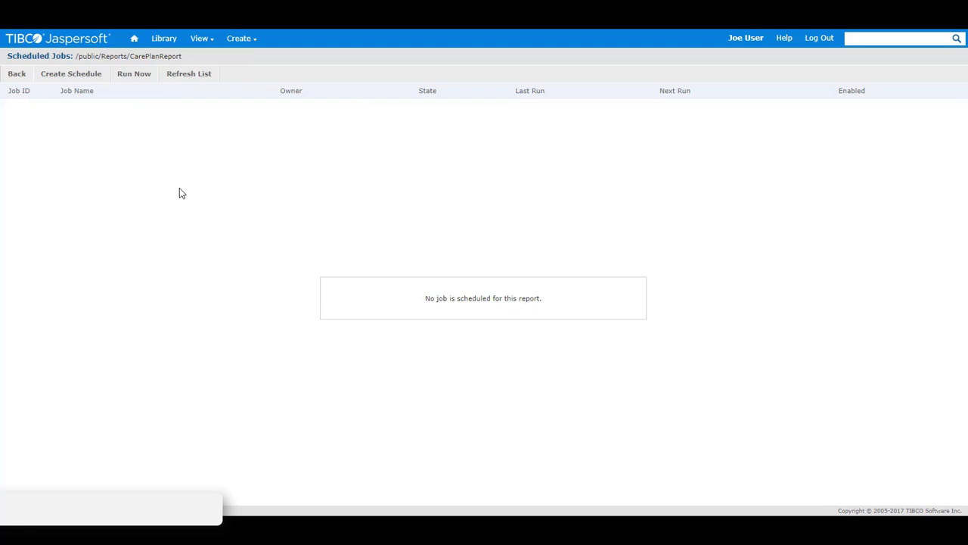
{"action": "mouse_move", "coordinate": [127, 118]}
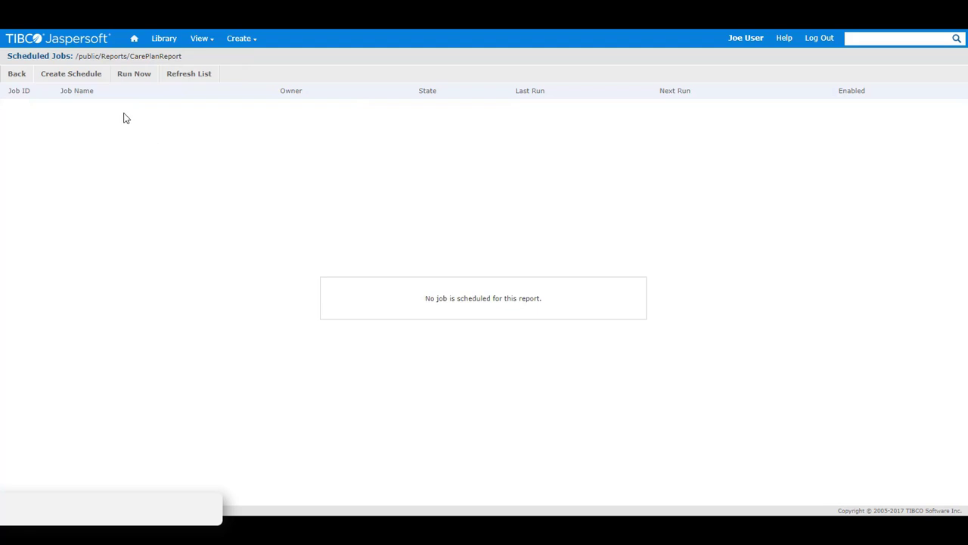
{"action": "mouse_move", "coordinate": [124, 191]}
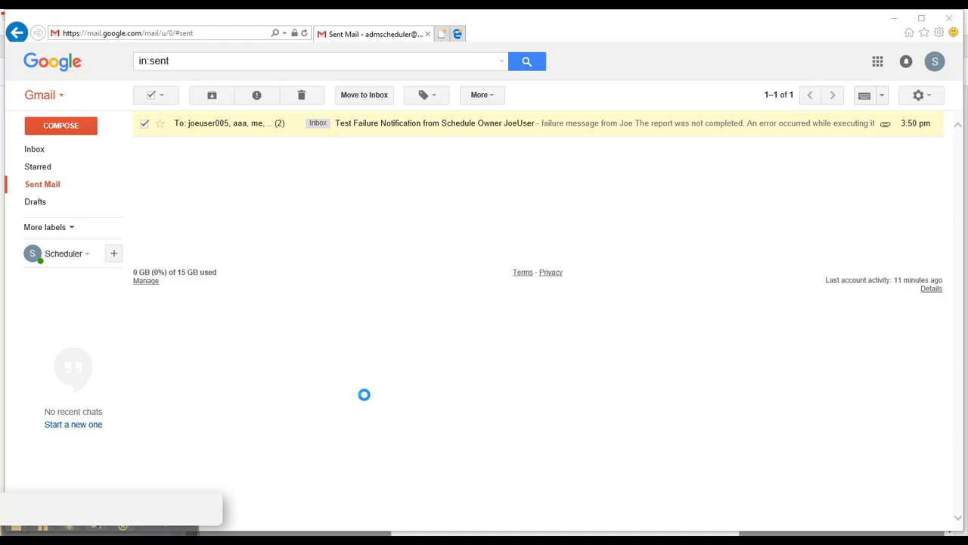
{"action": "mouse_move", "coordinate": [351, 194]}
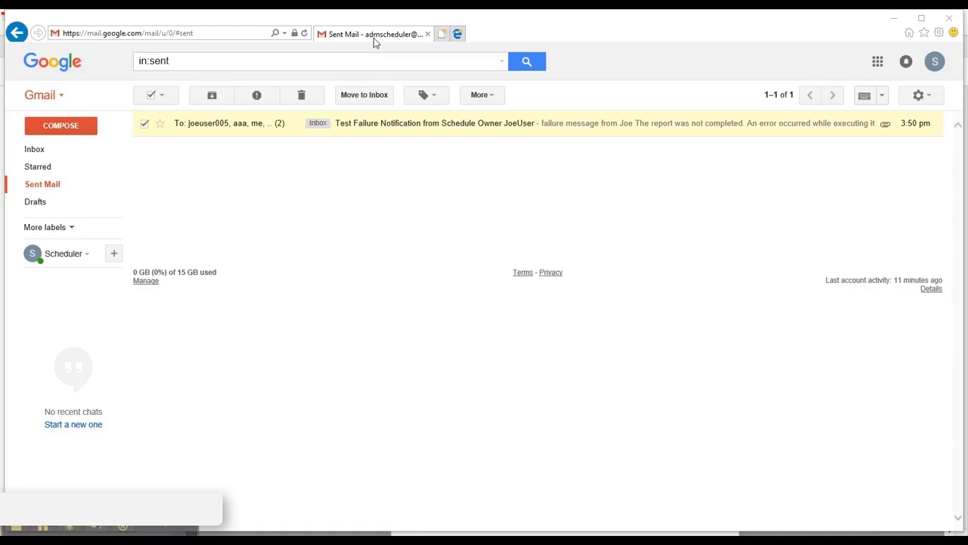
{"action": "mouse_move", "coordinate": [377, 42]}
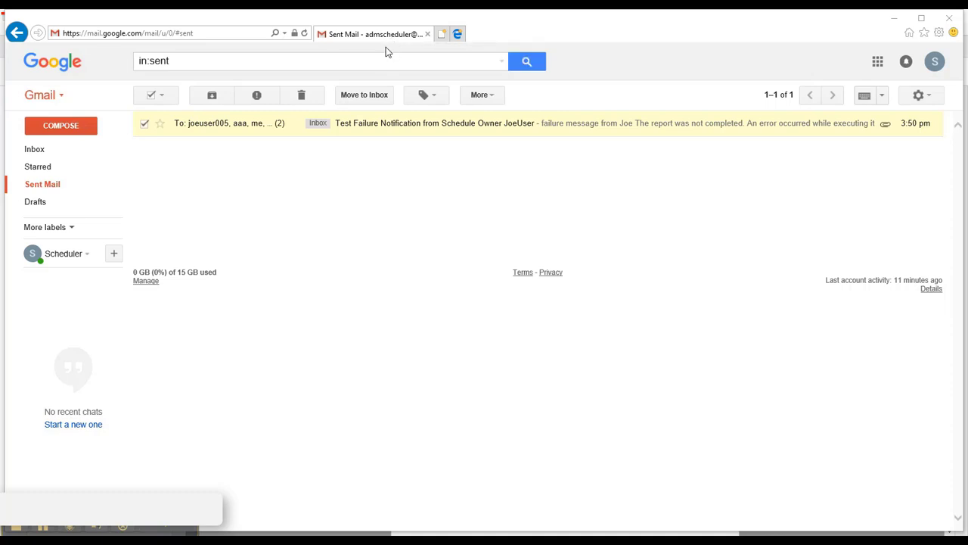
{"action": "mouse_move", "coordinate": [113, 204]}
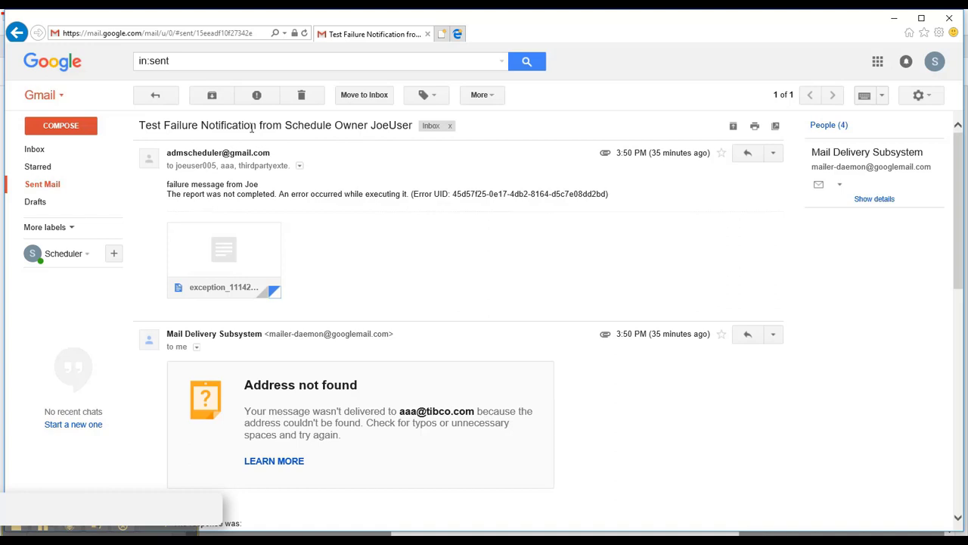
{"action": "left_click", "coordinate": [300, 165]}
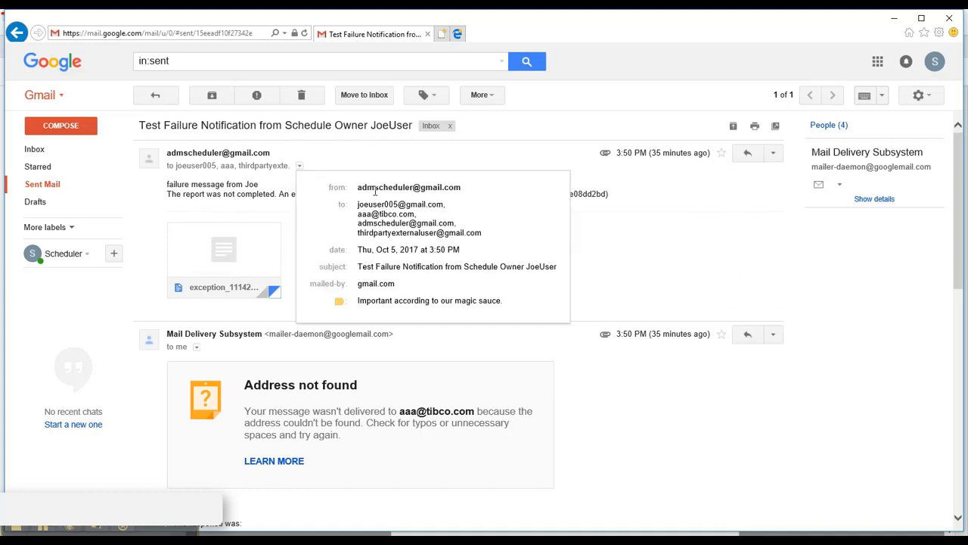
{"action": "mouse_move", "coordinate": [352, 190]}
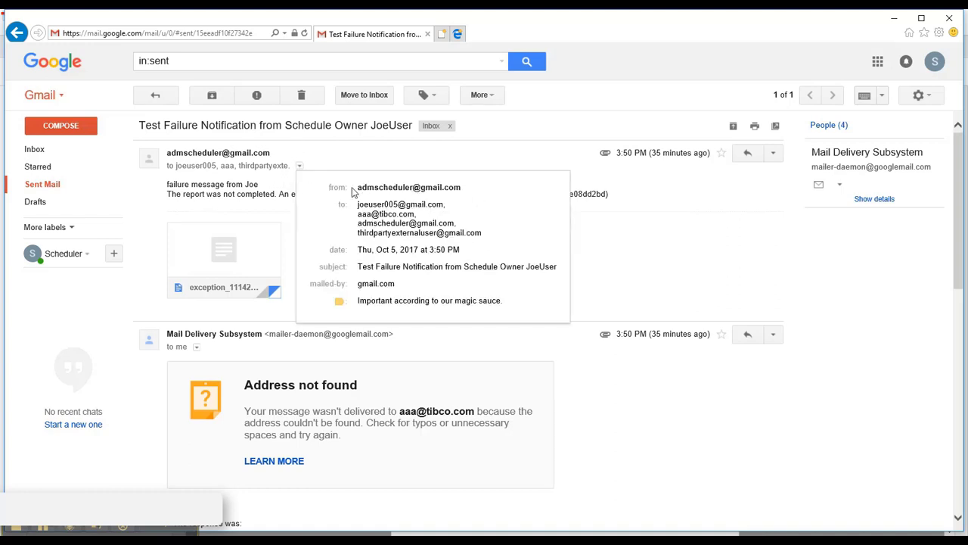
{"action": "left_click", "coordinate": [409, 188]}
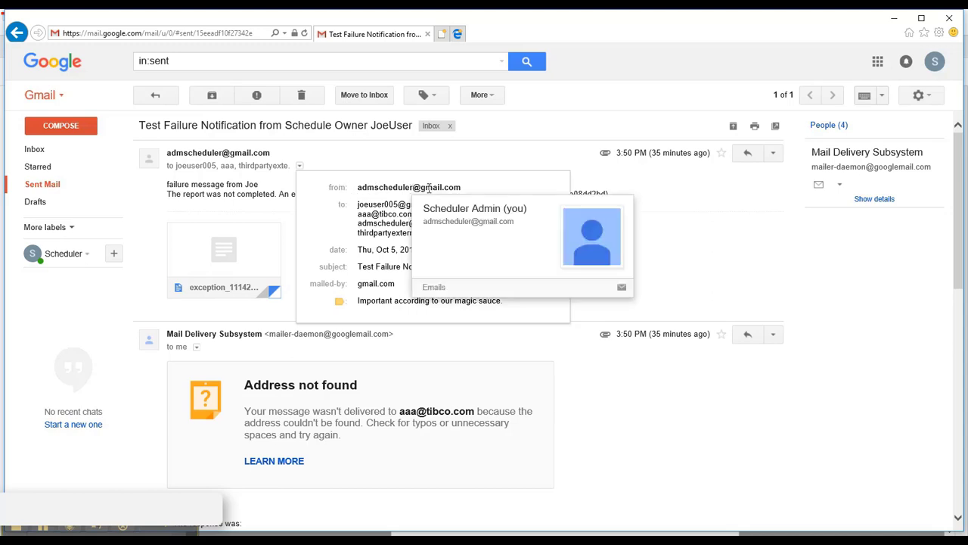
{"action": "mouse_move", "coordinate": [466, 190]}
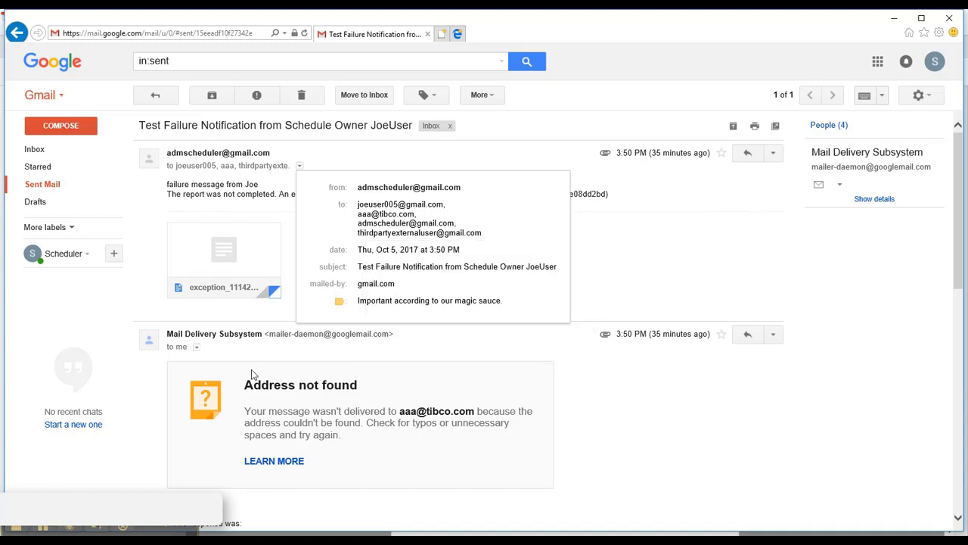
{"action": "mouse_move", "coordinate": [412, 260]}
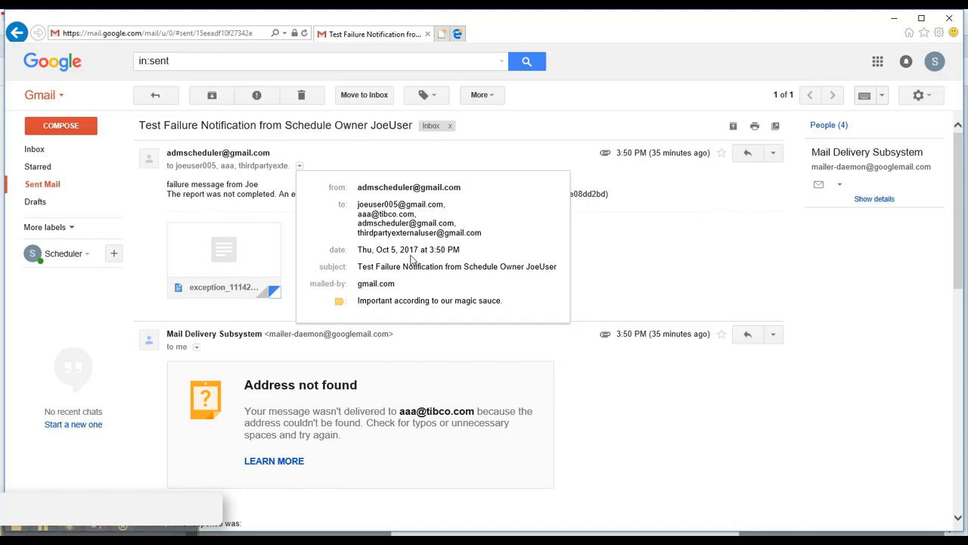
{"action": "mouse_move", "coordinate": [431, 250]}
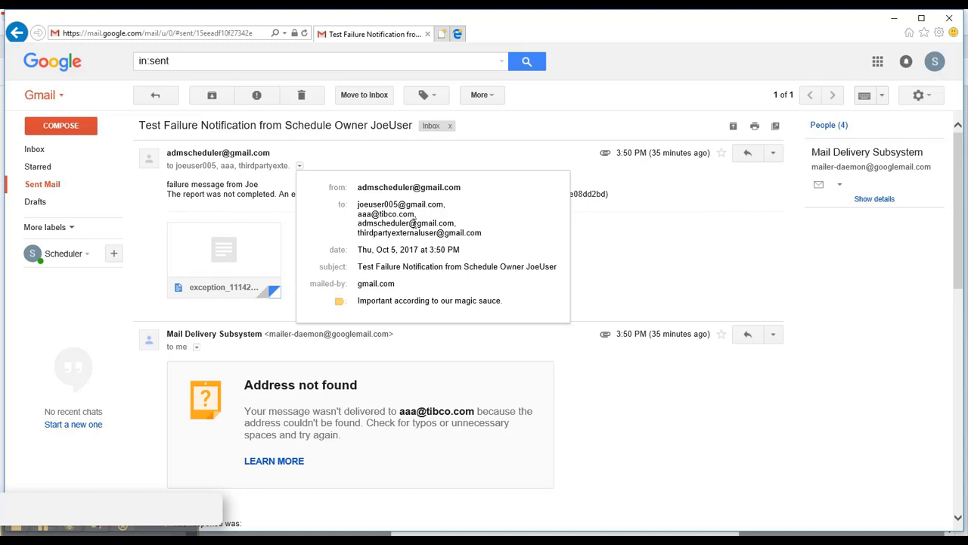
{"action": "mouse_move", "coordinate": [417, 222]}
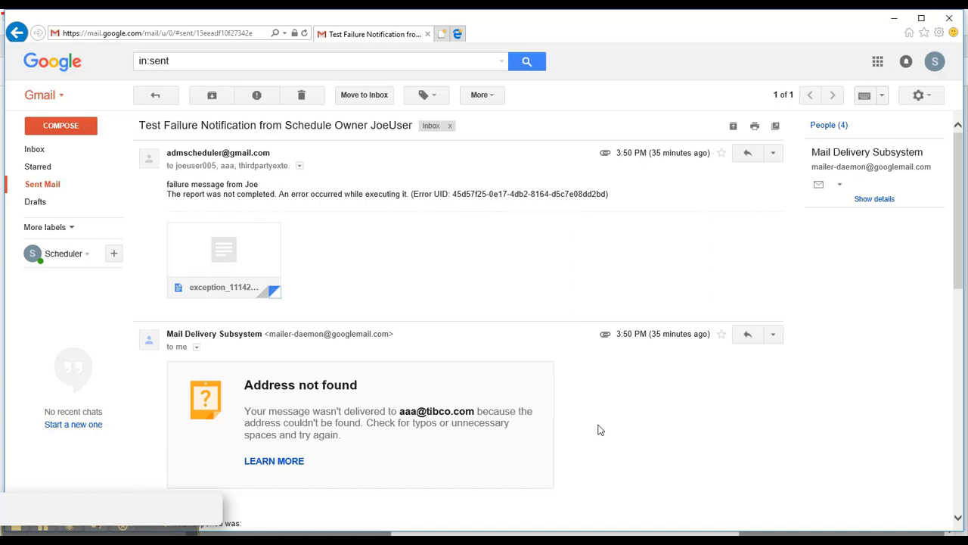
{"action": "mouse_move", "coordinate": [287, 351]}
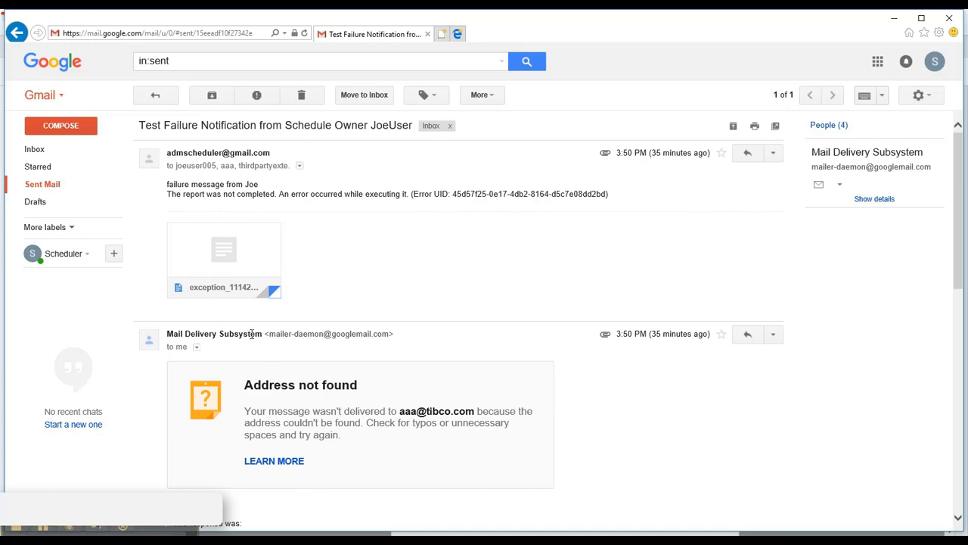
{"action": "left_click", "coordinate": [35, 148]}
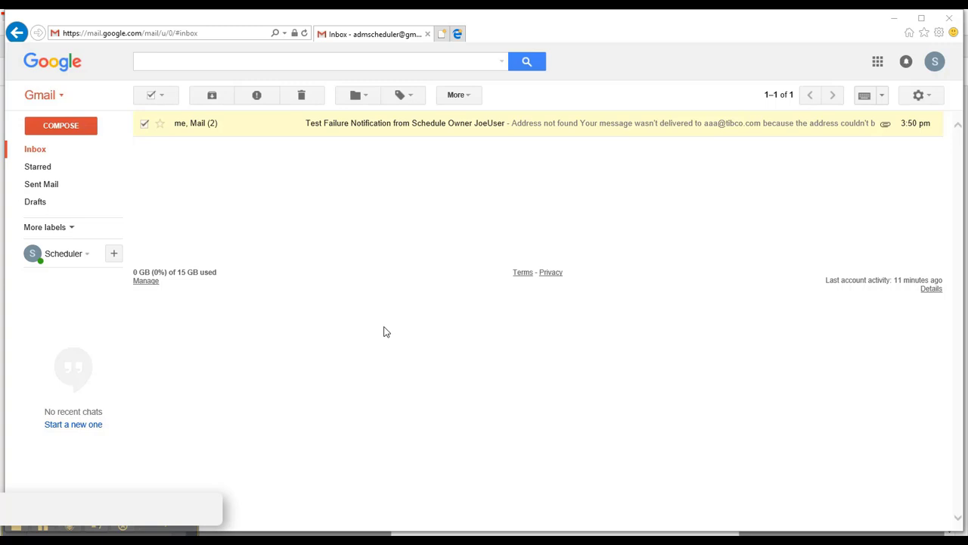
{"action": "mouse_move", "coordinate": [242, 146]}
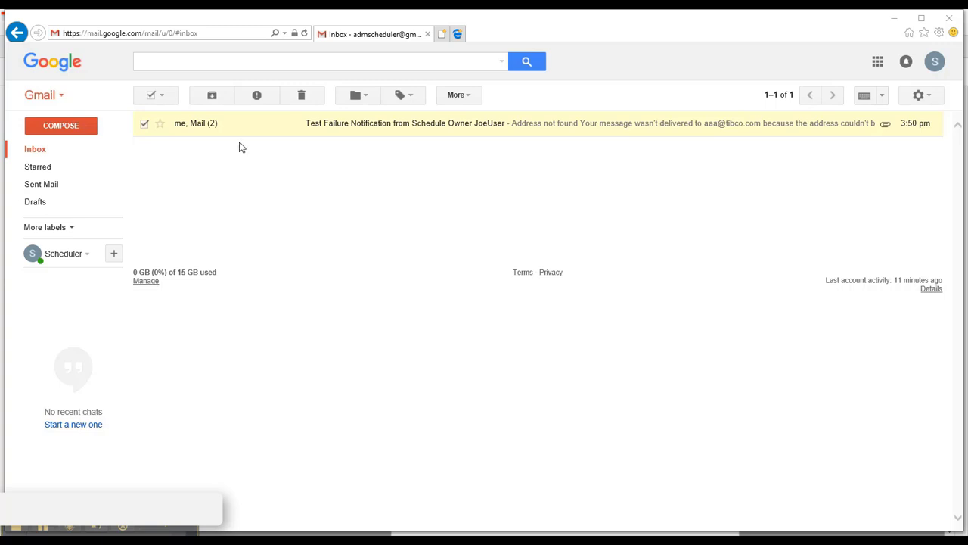
{"action": "mouse_move", "coordinate": [327, 132]}
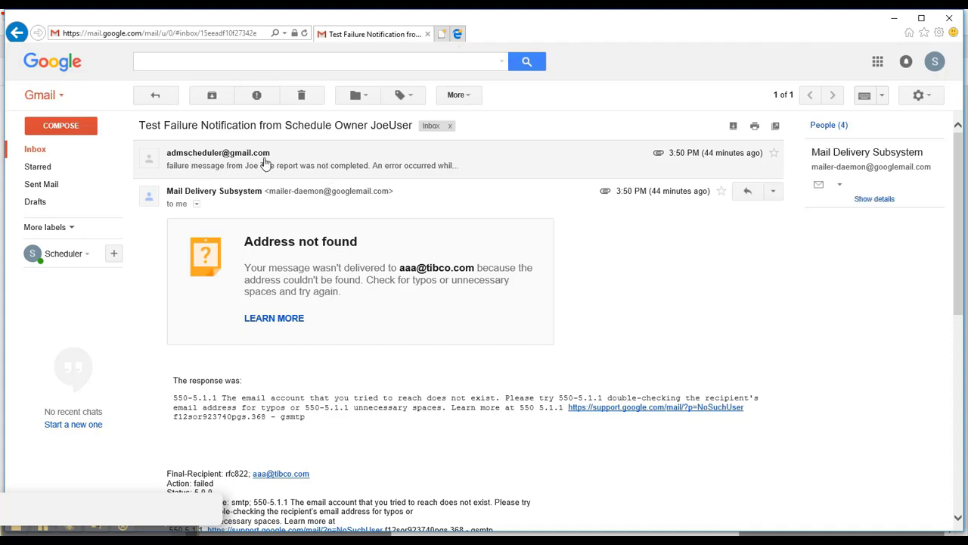
{"action": "mouse_move", "coordinate": [274, 164]}
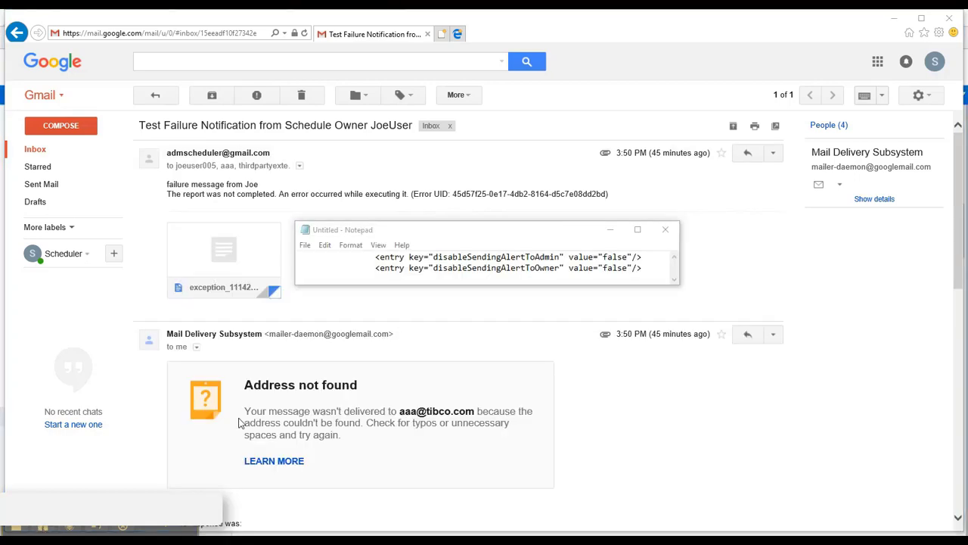
{"action": "mouse_move", "coordinate": [396, 402]}
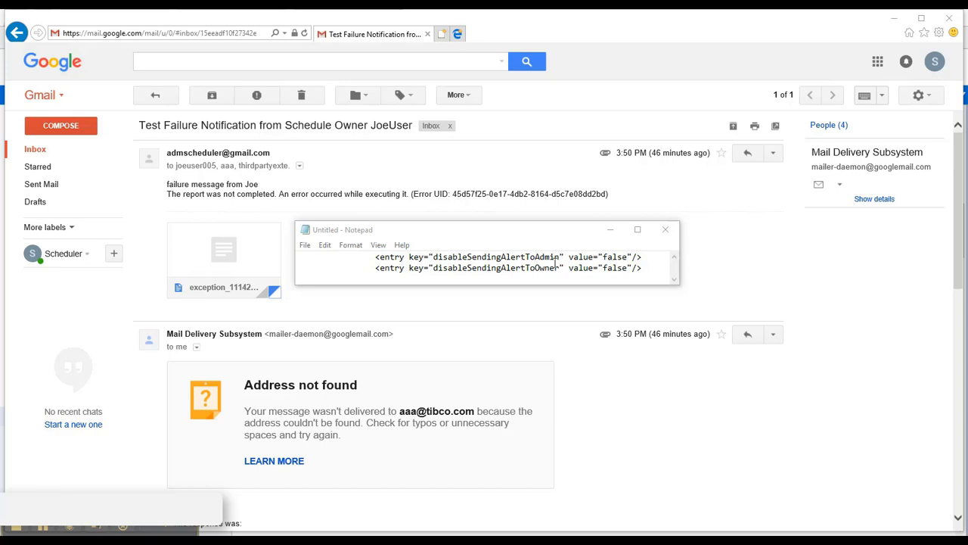
{"action": "mouse_move", "coordinate": [618, 275]}
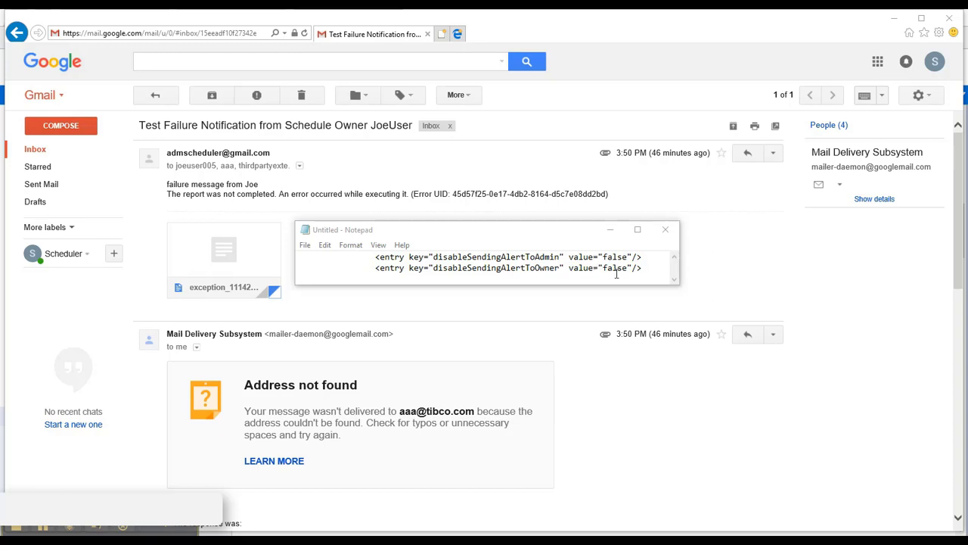
{"action": "mouse_move", "coordinate": [476, 269]}
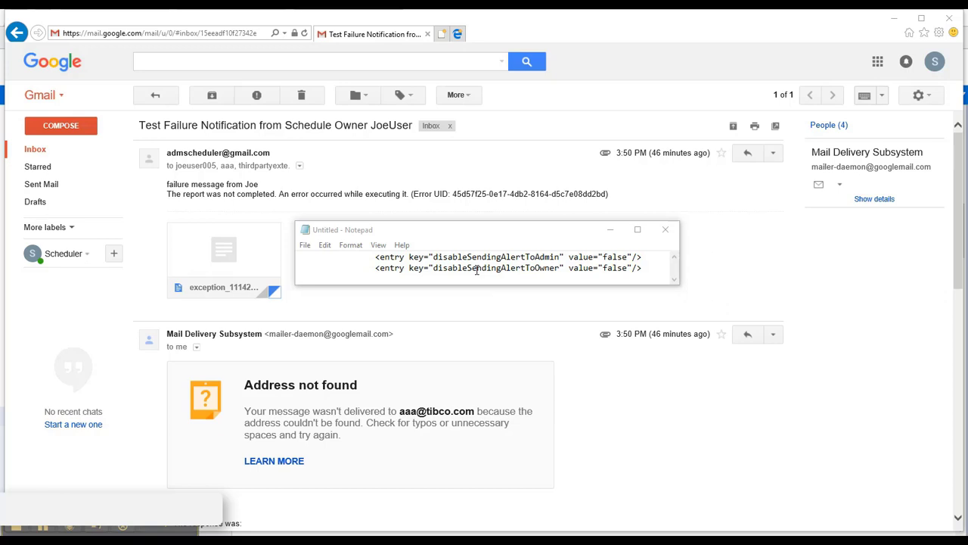
{"action": "mouse_move", "coordinate": [269, 469]}
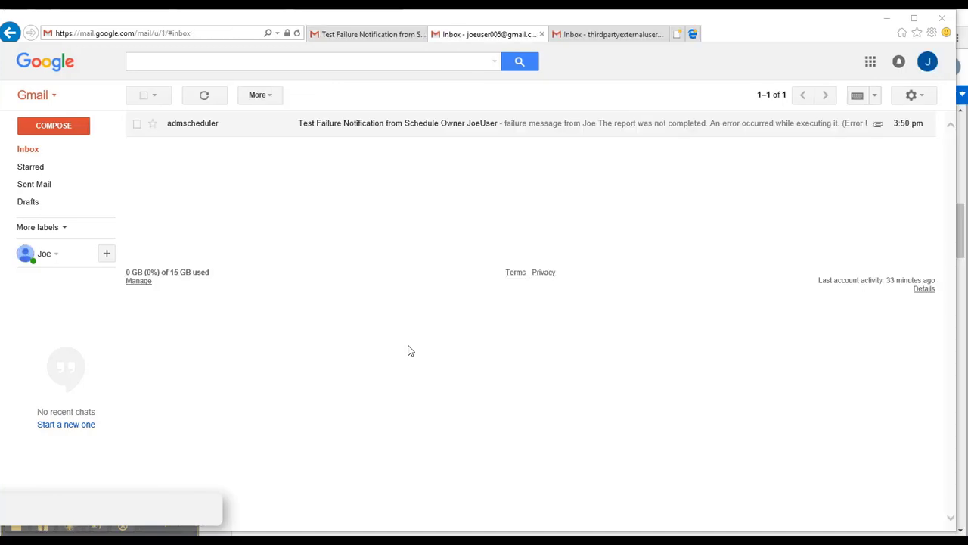
{"action": "mouse_move", "coordinate": [433, 351]}
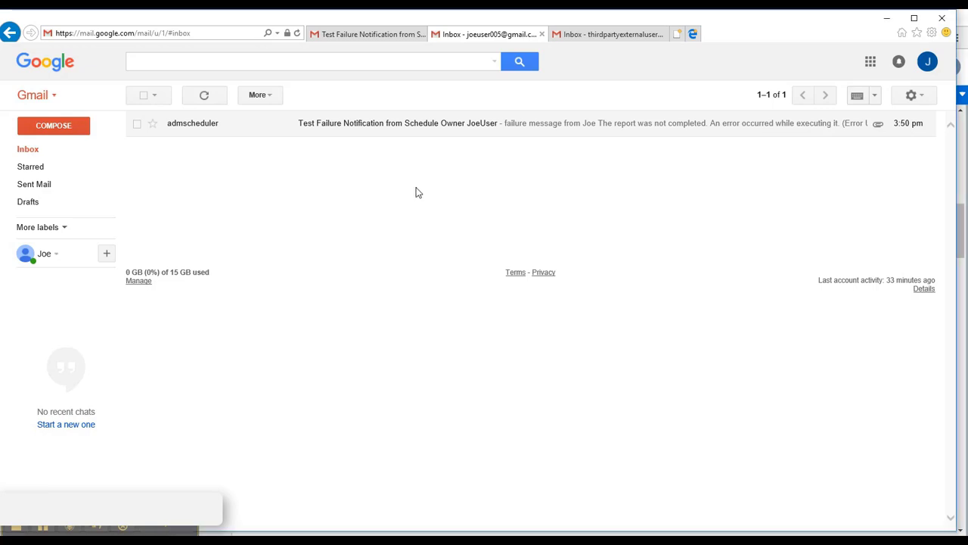
{"action": "mouse_move", "coordinate": [274, 167]}
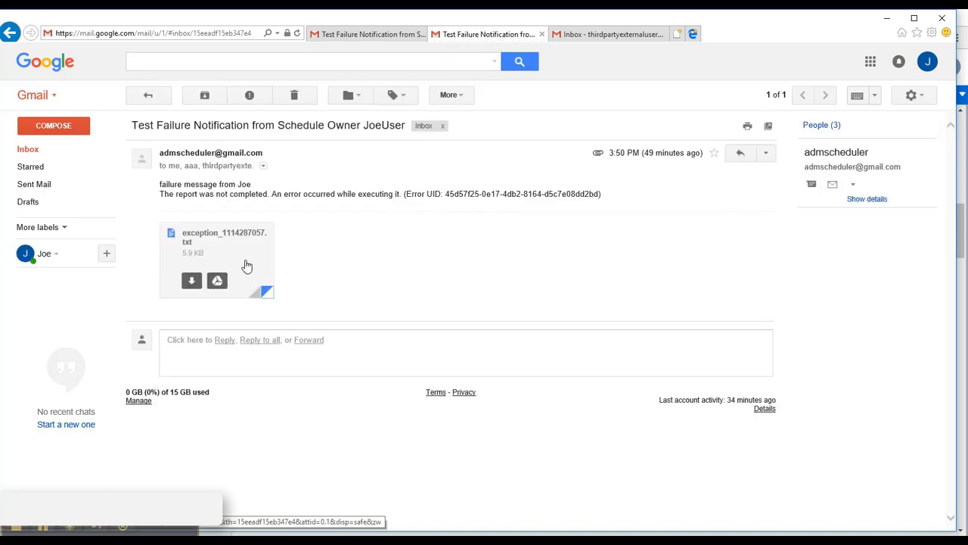
{"action": "mouse_move", "coordinate": [254, 263]}
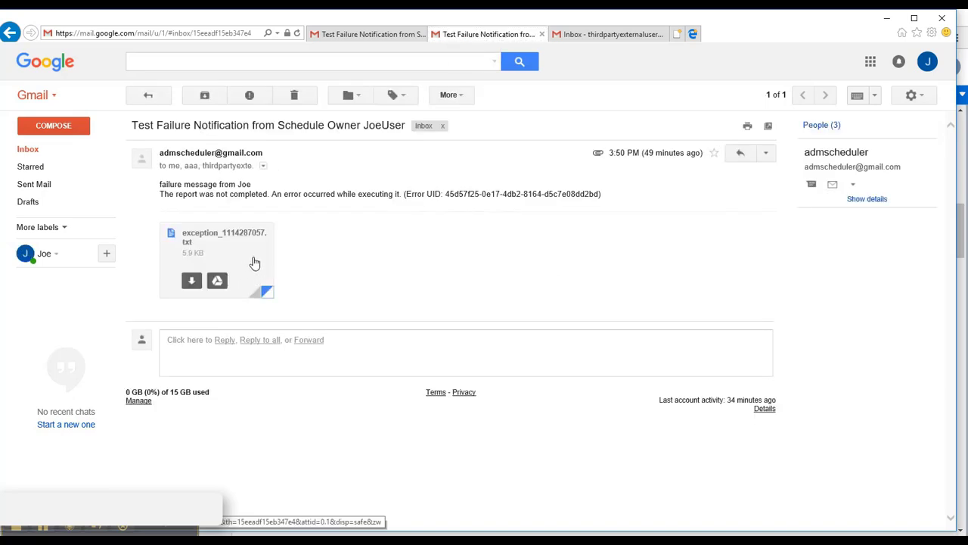